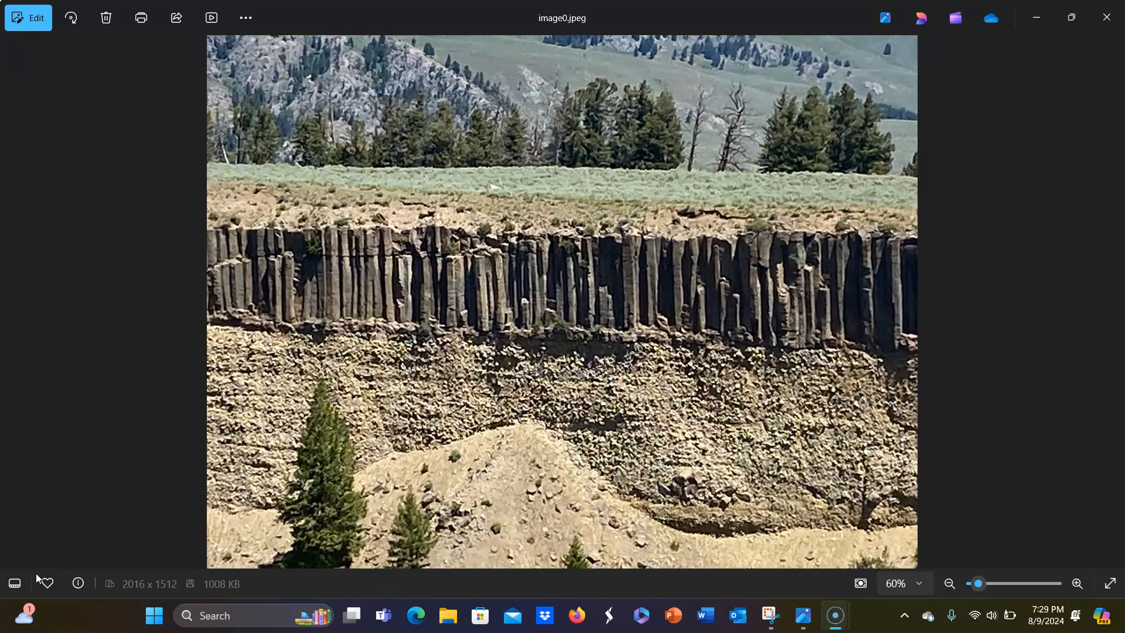
mouse_move(836, 600)
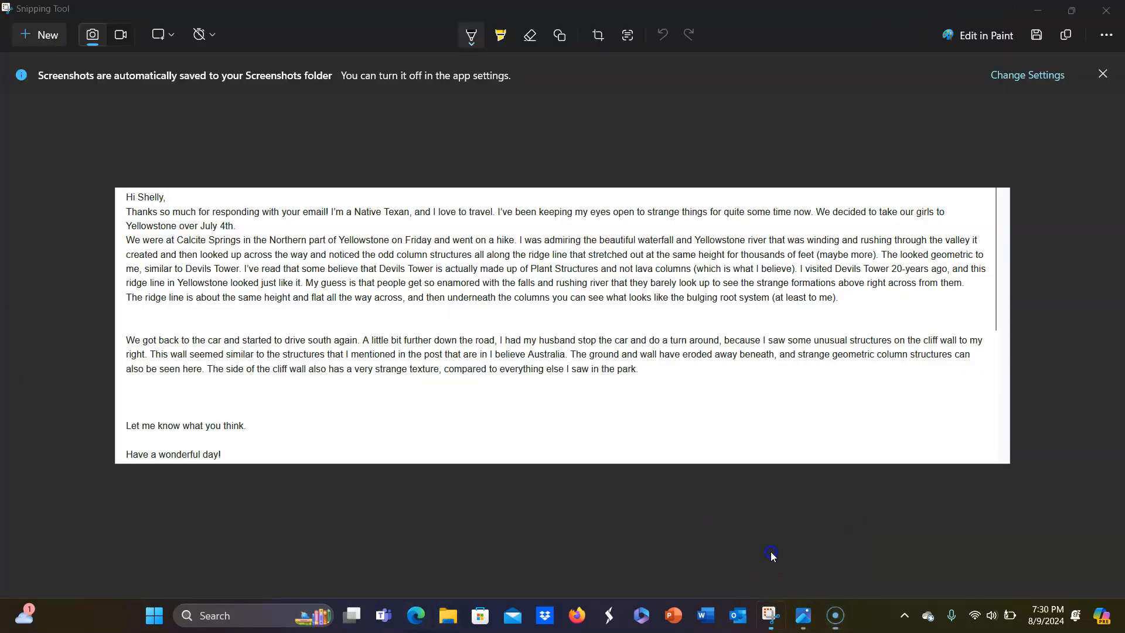
mouse_move(459, 446)
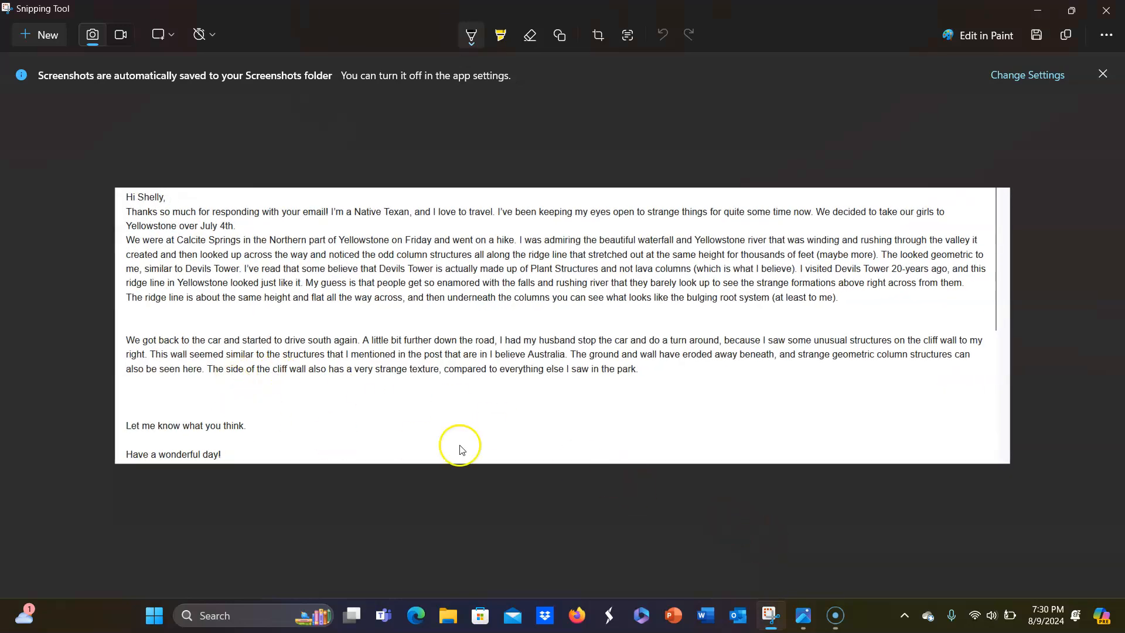
mouse_move(401, 427)
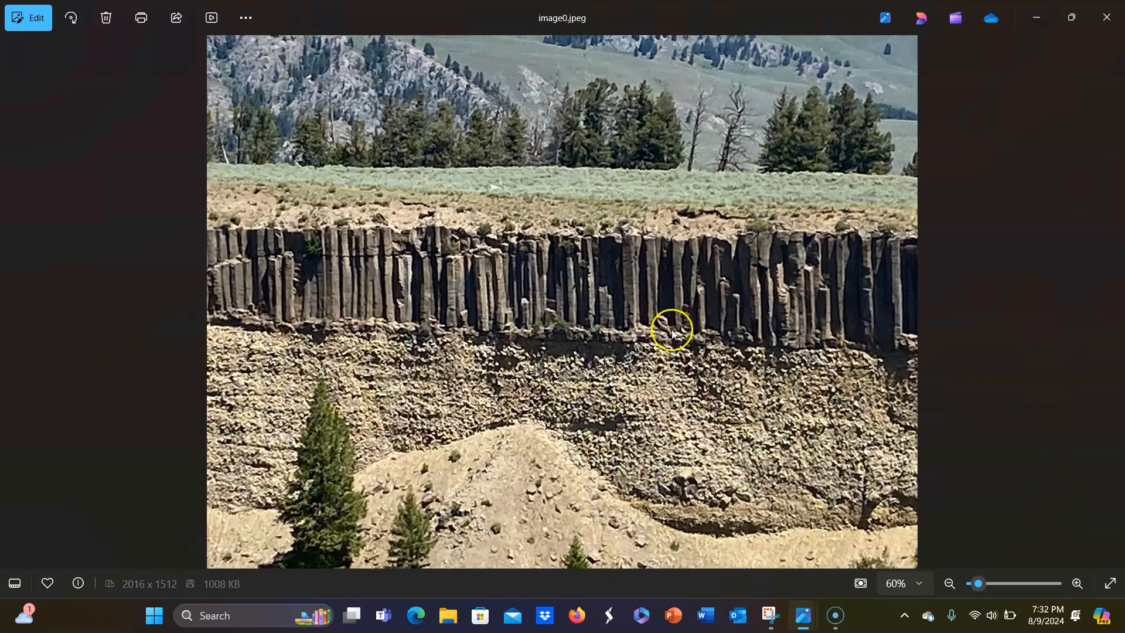
mouse_move(258, 309)
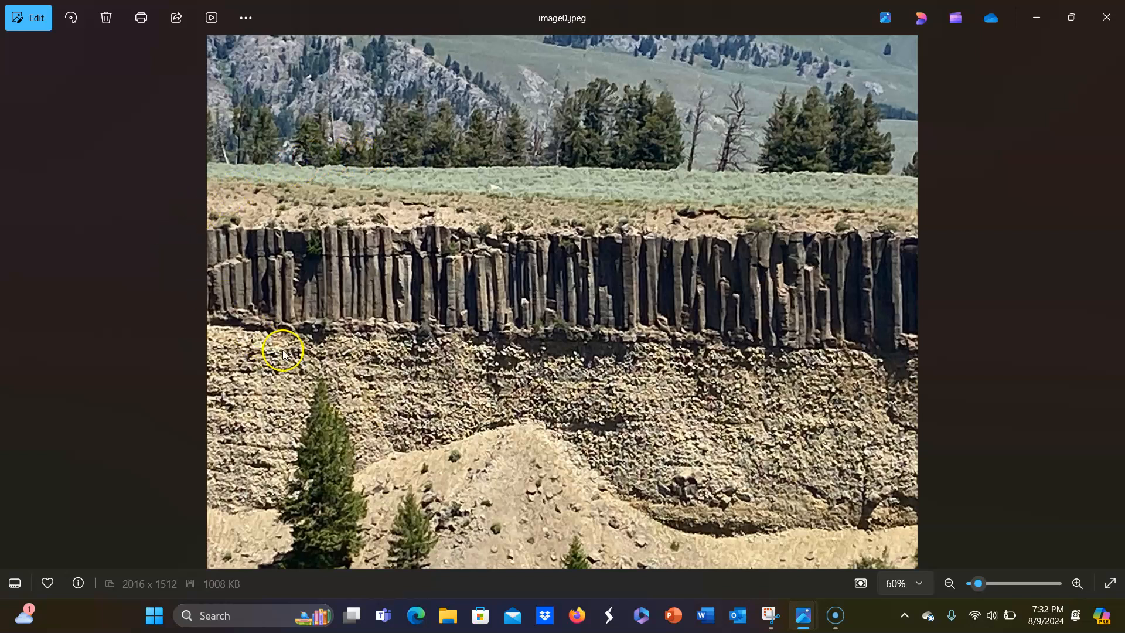
mouse_move(815, 277)
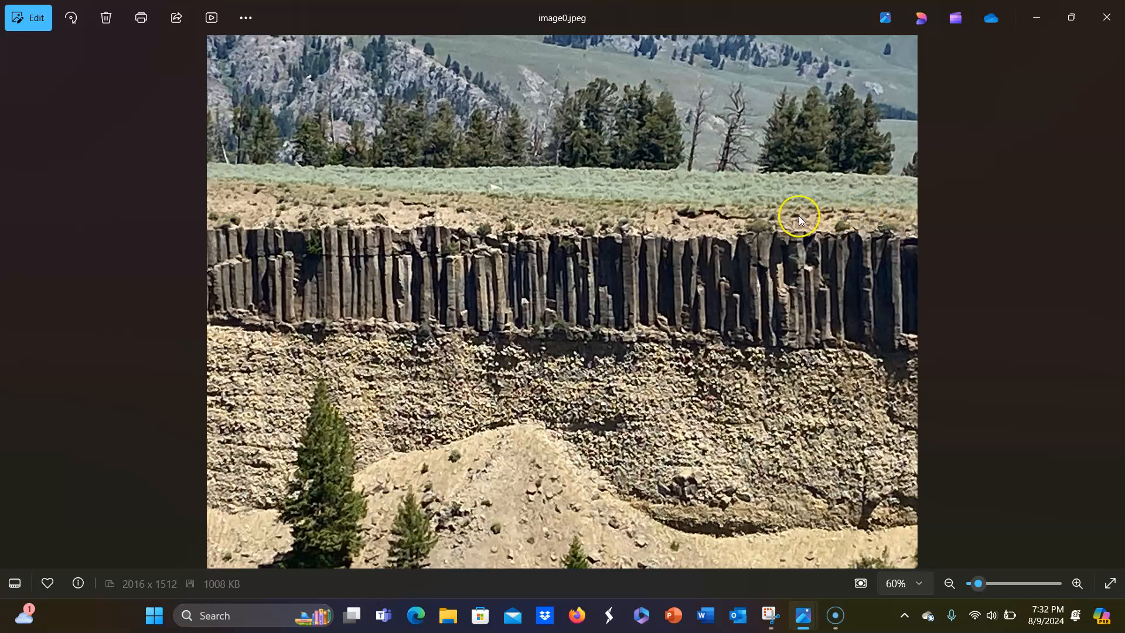
mouse_move(135, 213)
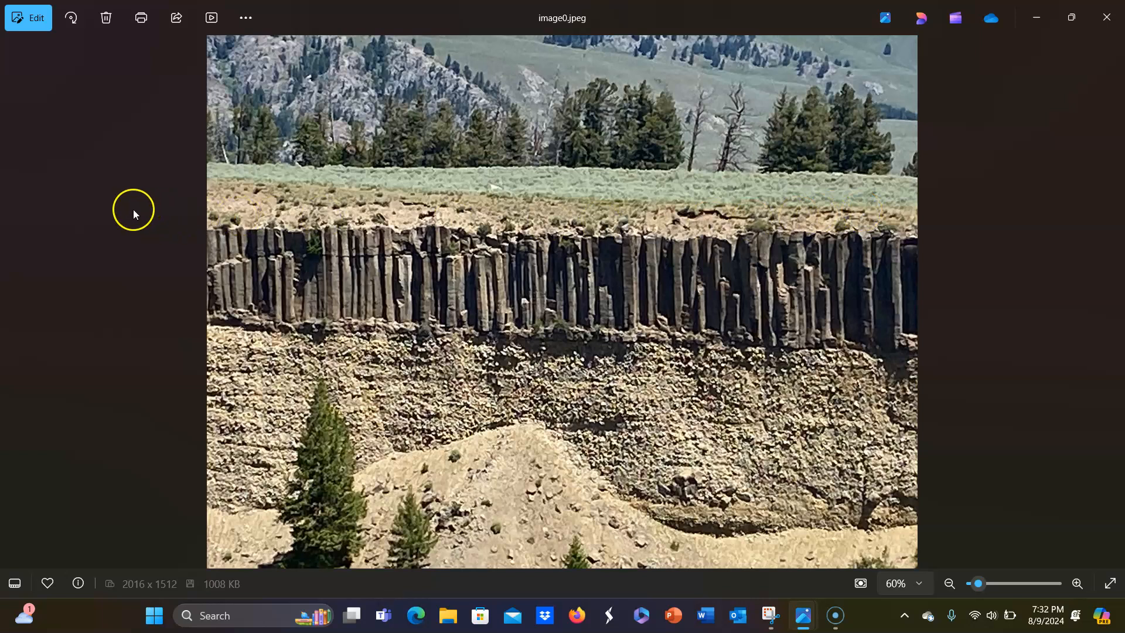
mouse_move(782, 303)
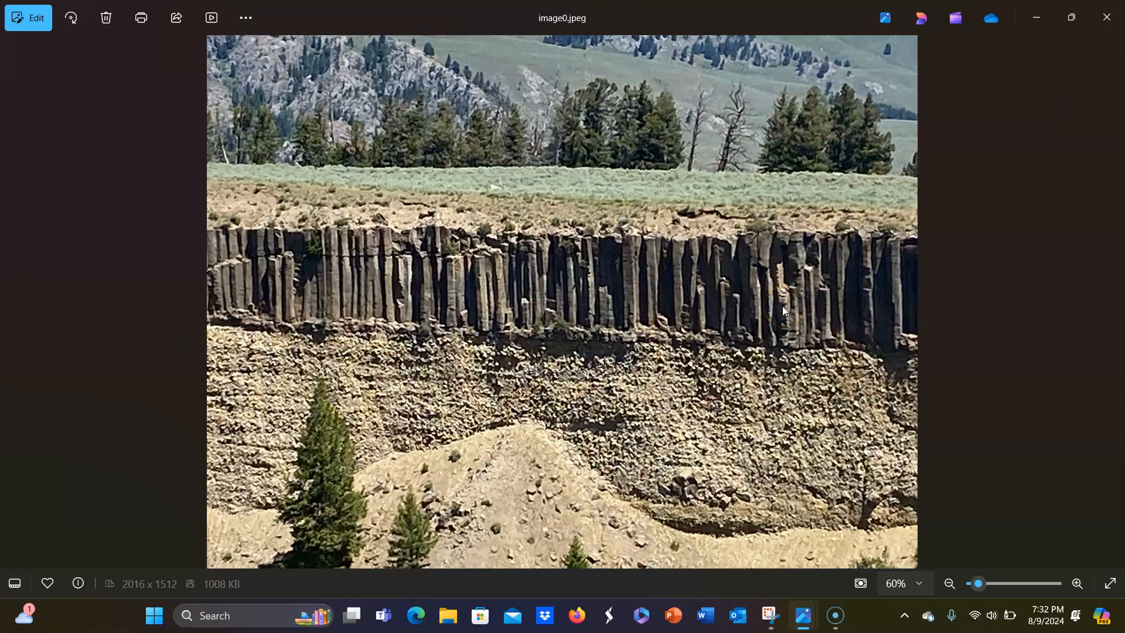
mouse_move(781, 312)
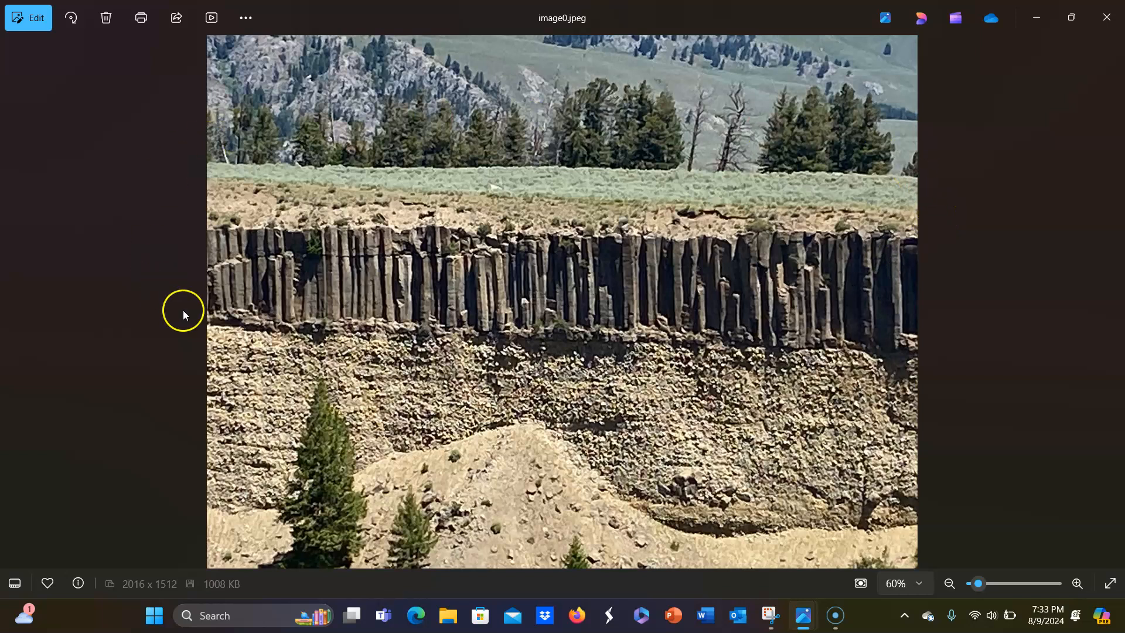
mouse_move(260, 324)
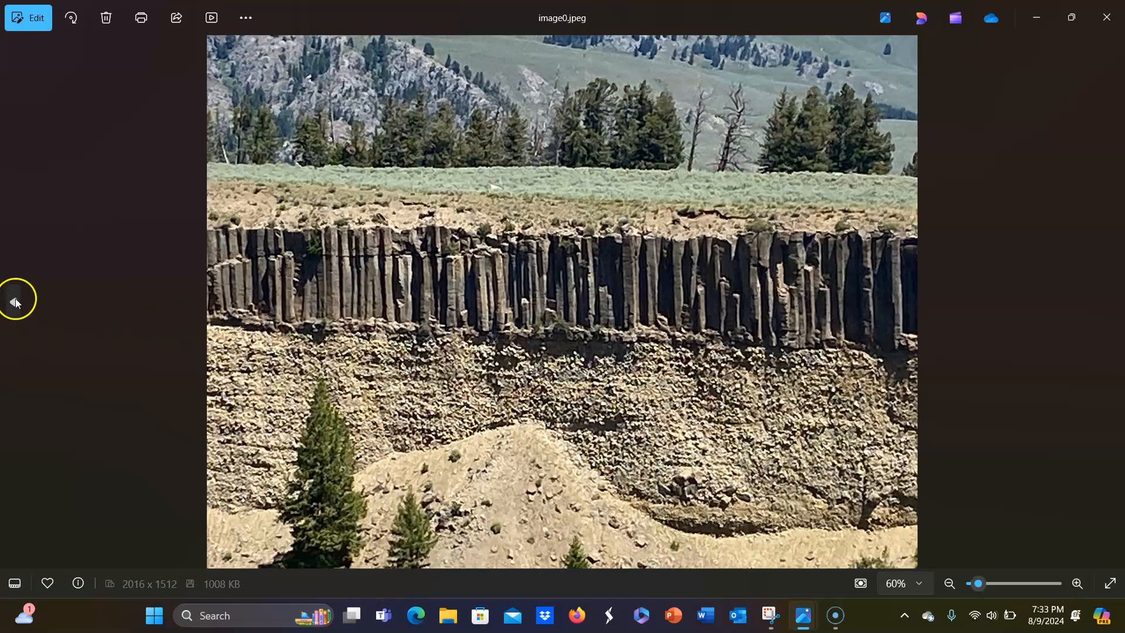
mouse_move(676, 374)
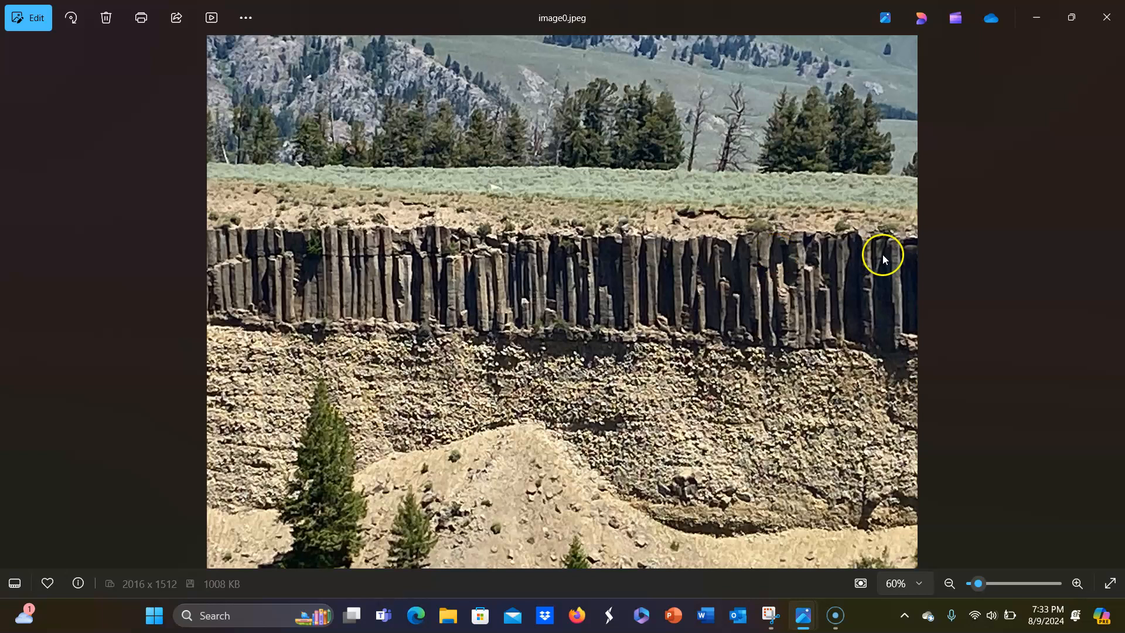
mouse_move(956, 288)
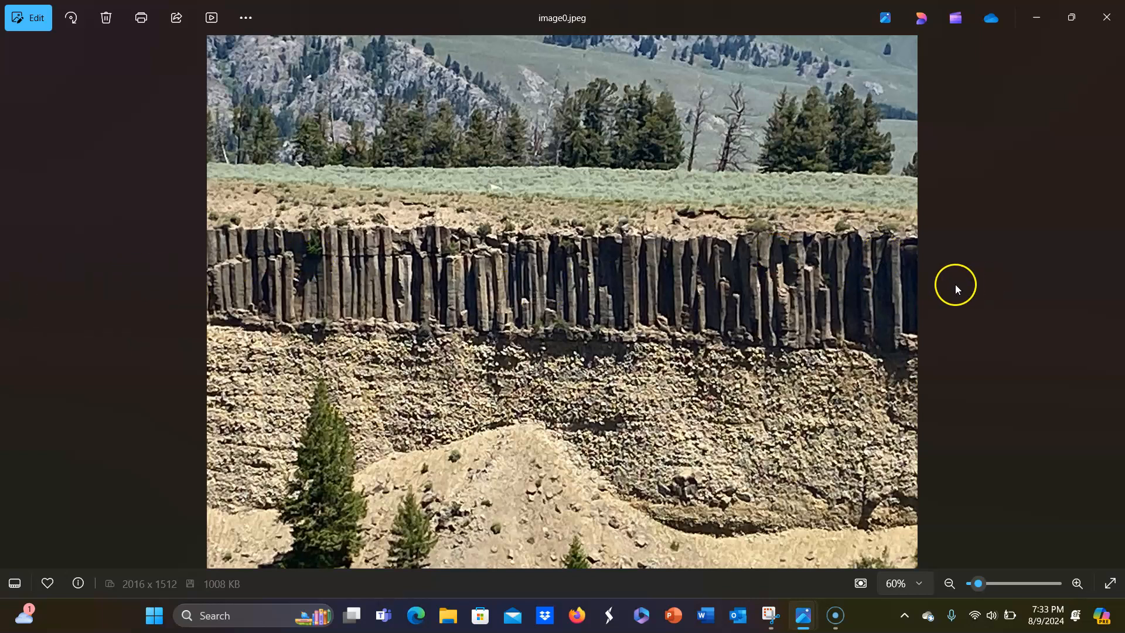
mouse_move(22, 321)
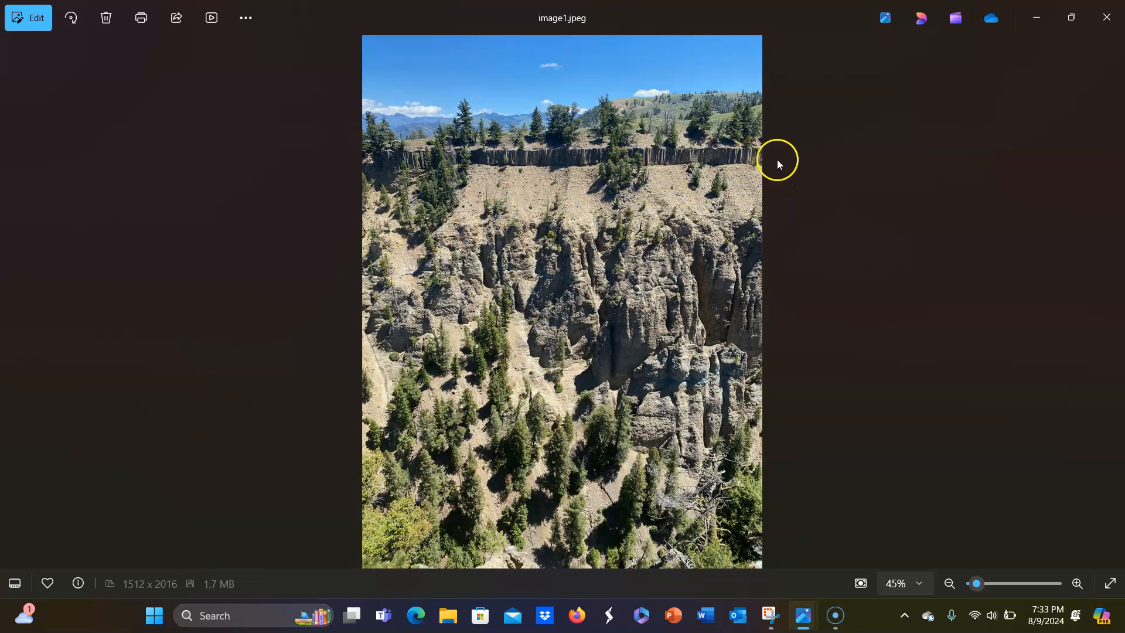
mouse_move(596, 163)
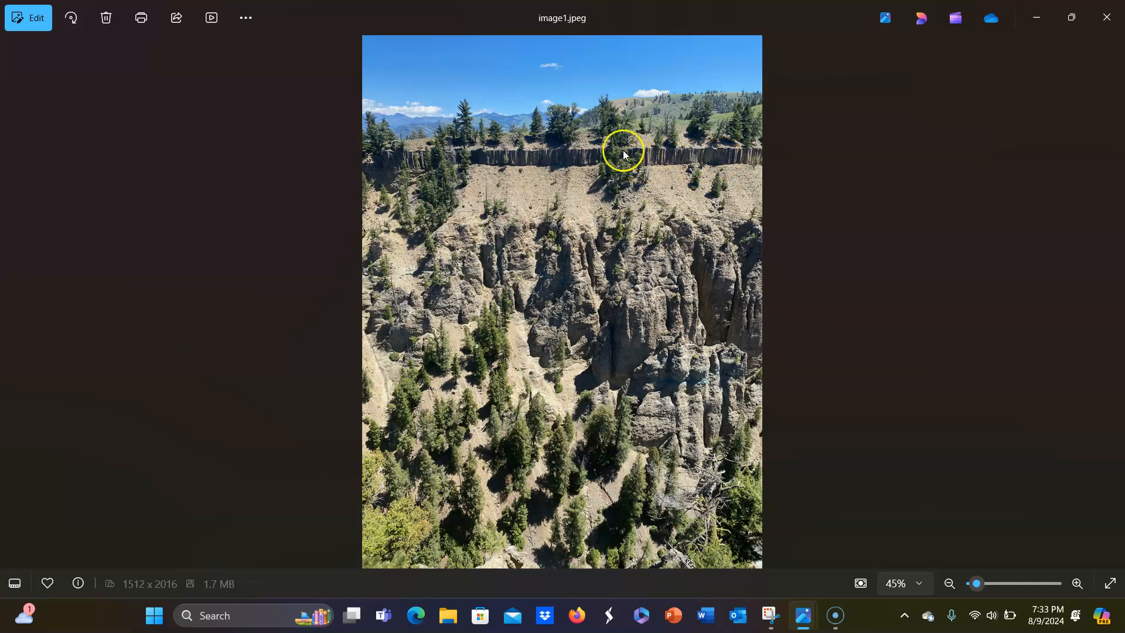
mouse_move(588, 174)
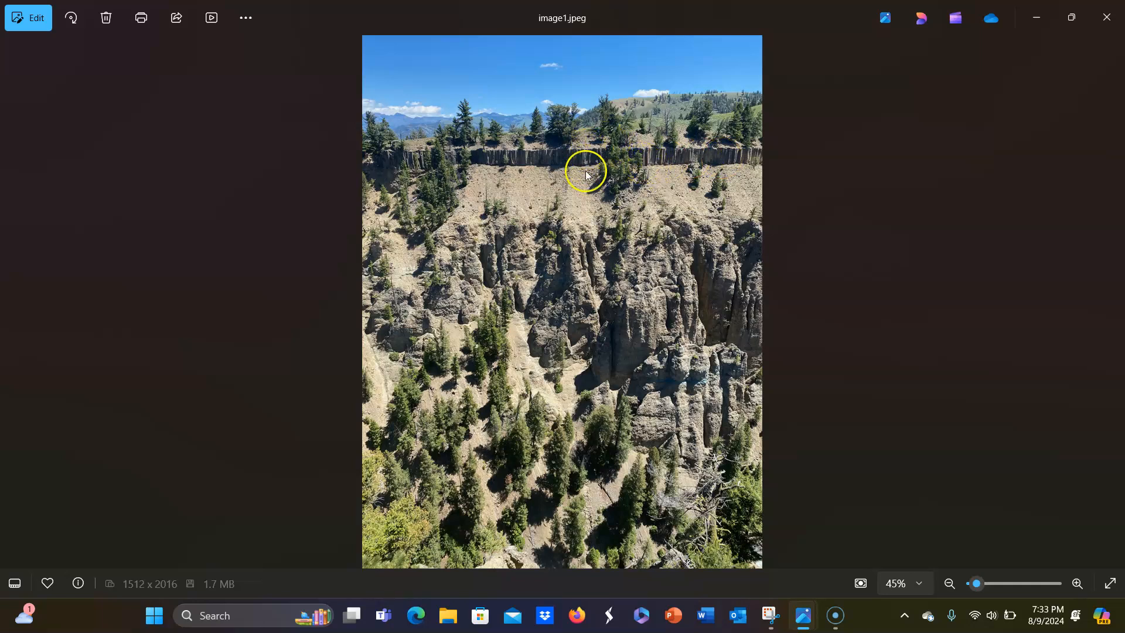
mouse_move(595, 307)
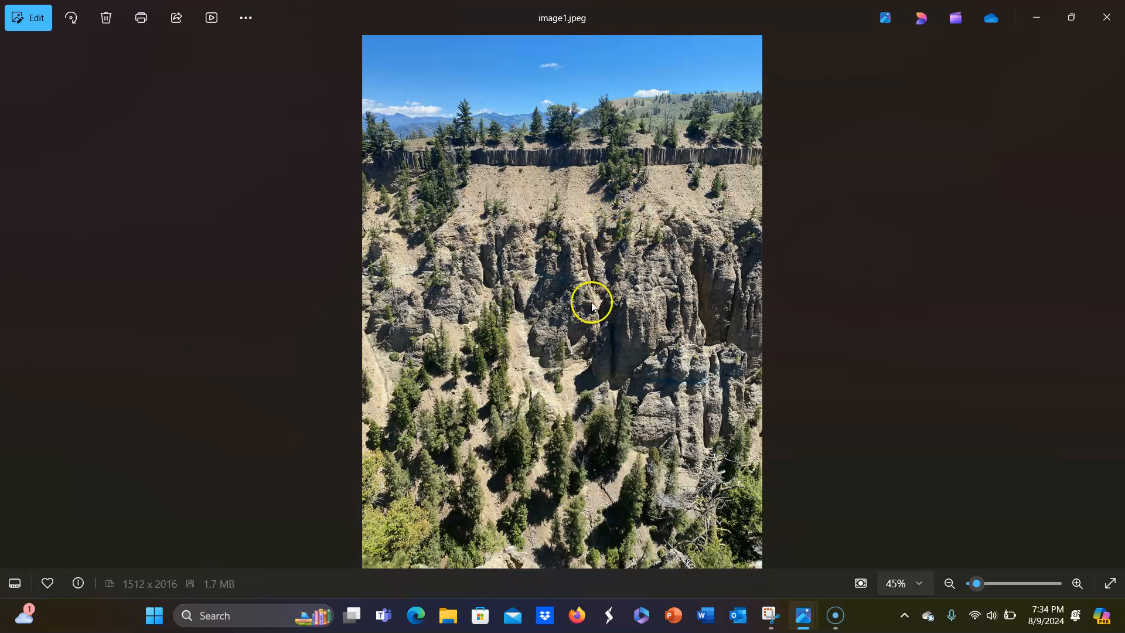
mouse_move(361, 167)
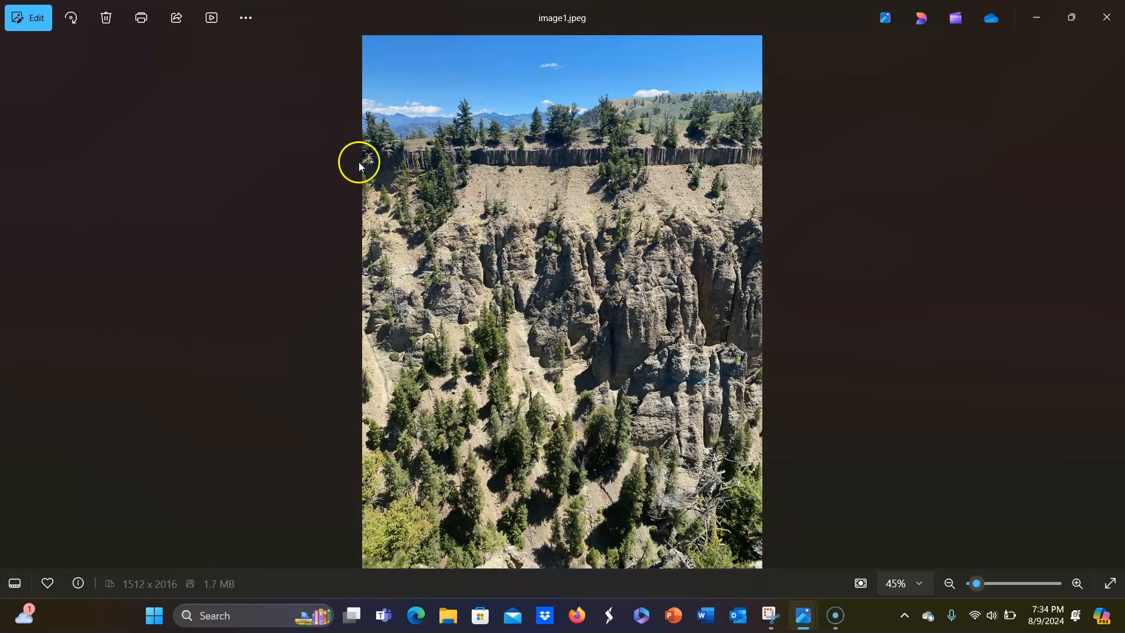
mouse_move(596, 157)
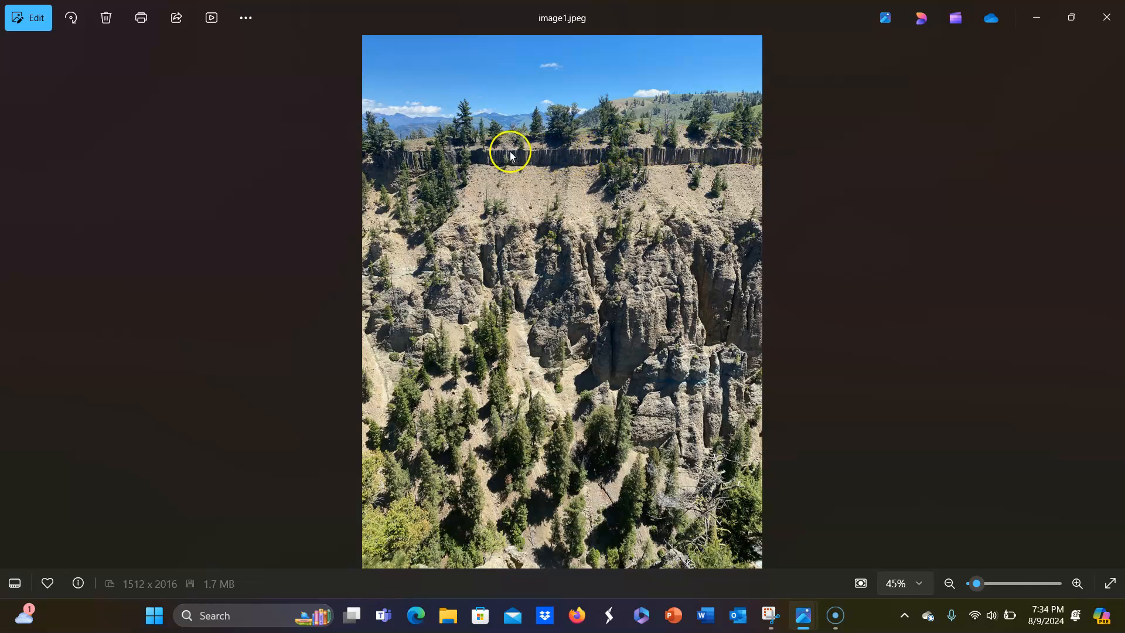
mouse_move(450, 224)
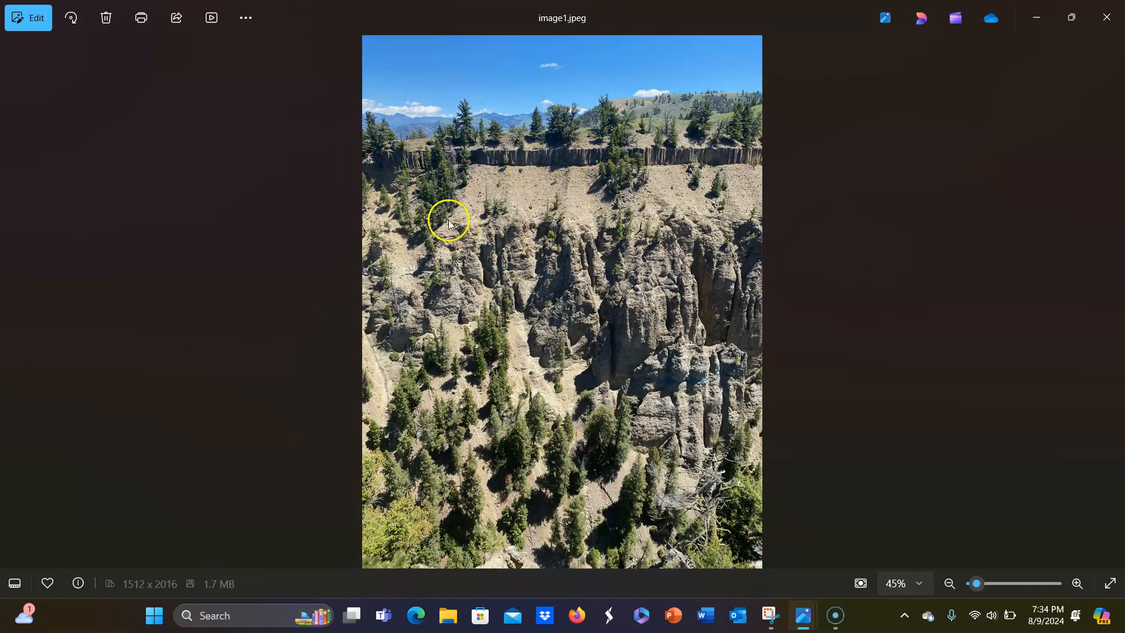
mouse_move(537, 265)
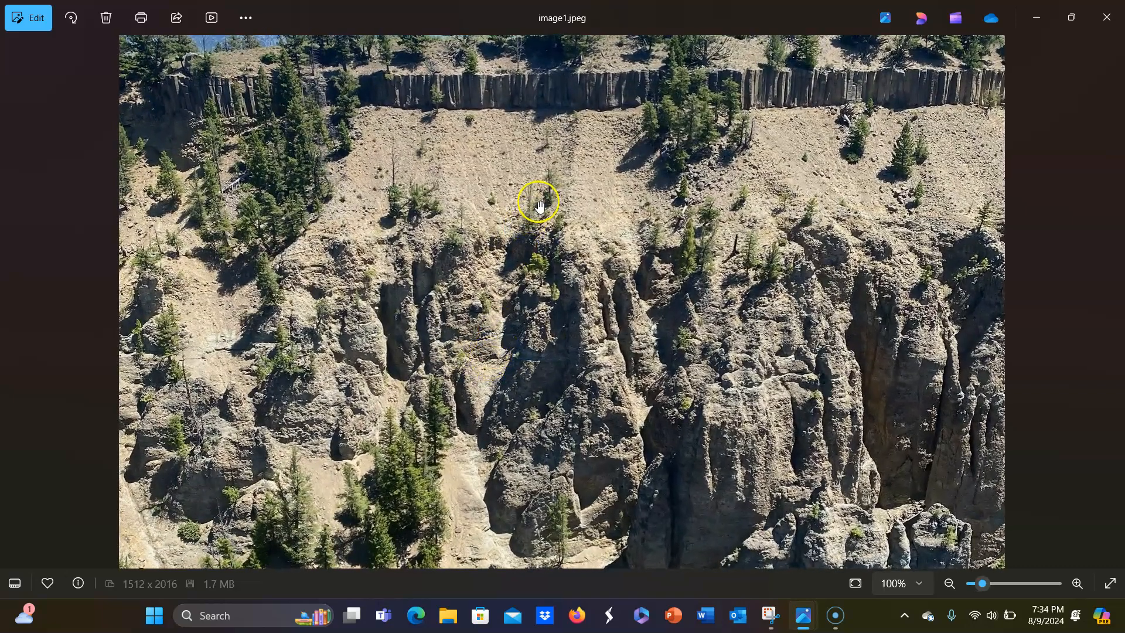
Pan the zoomed canyon photo up to the column ridge under the sky, then zoom back out.
left_click_drag(538, 204, 148, 344)
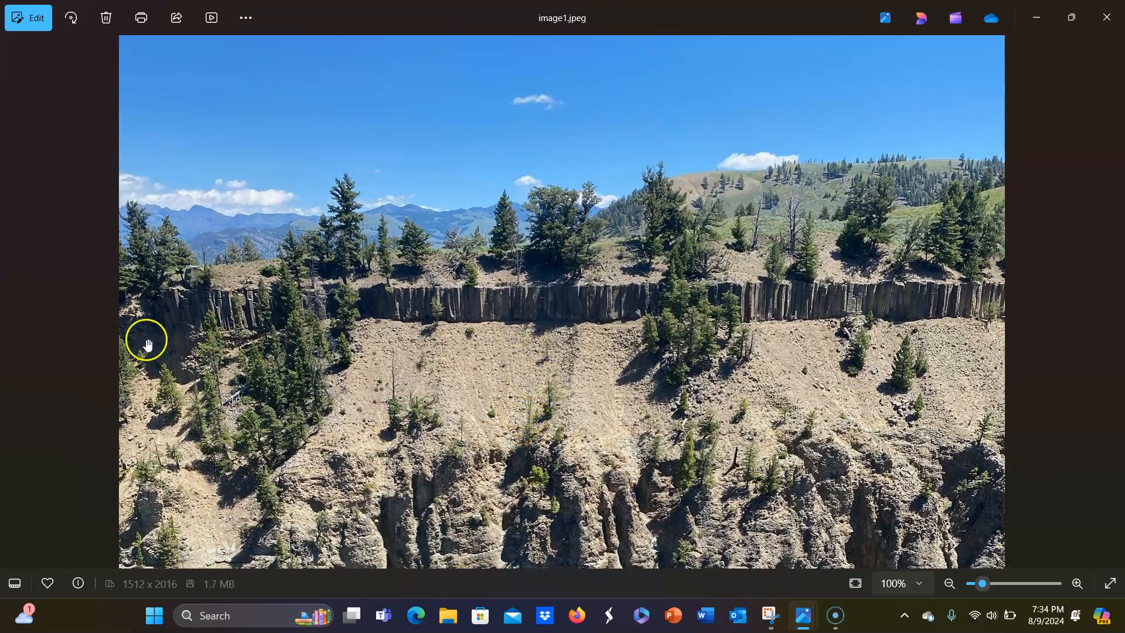
mouse_move(935, 308)
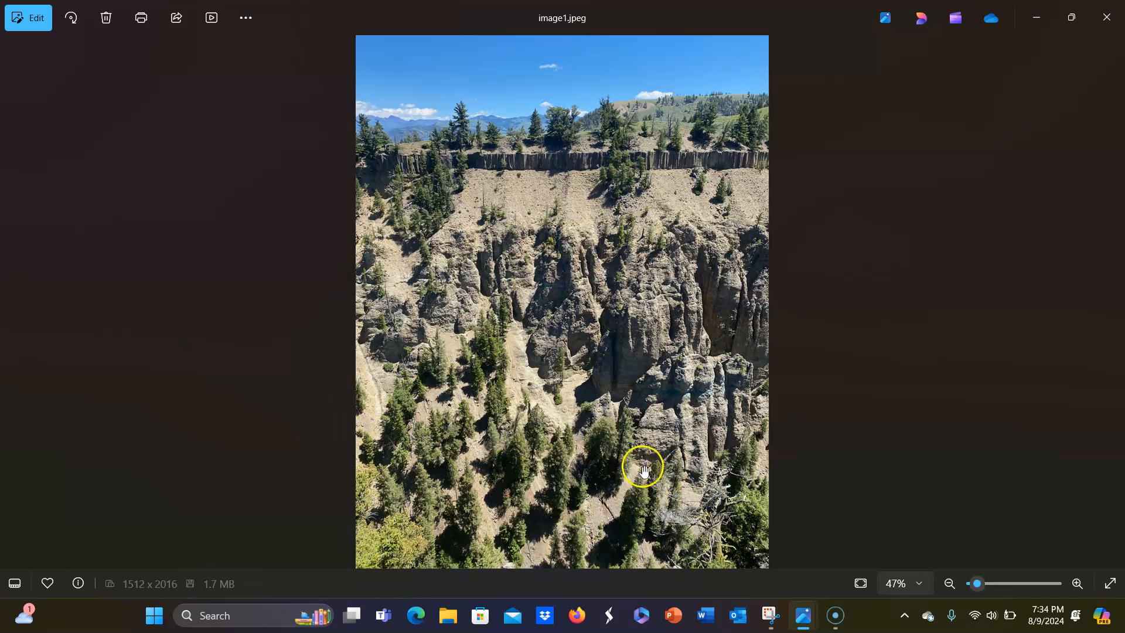
left_click(1078, 583)
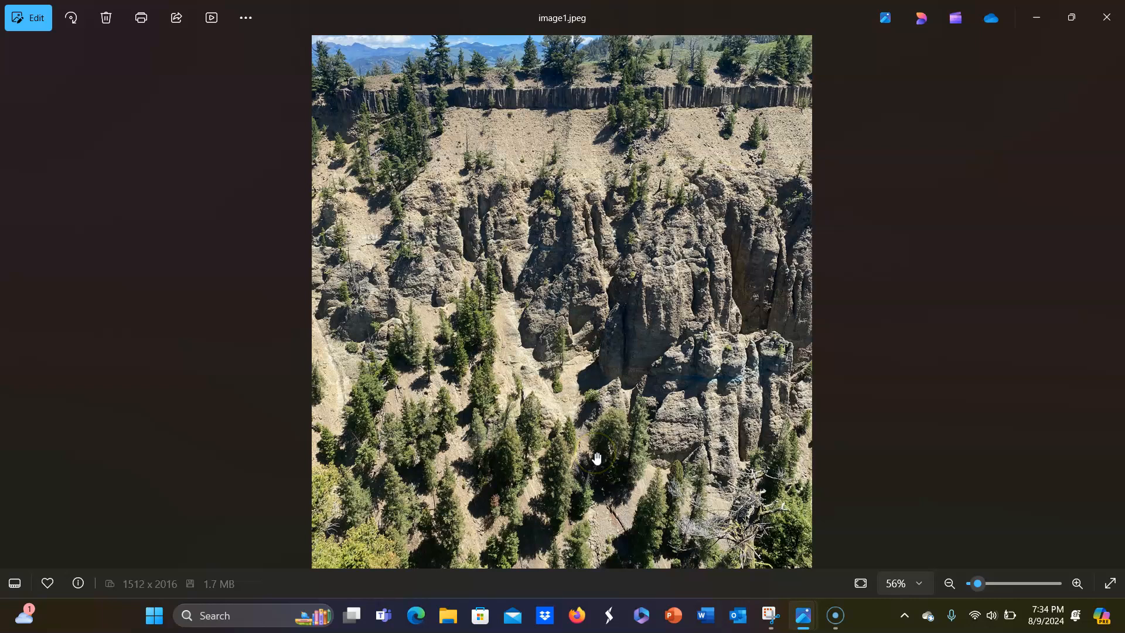
mouse_move(603, 414)
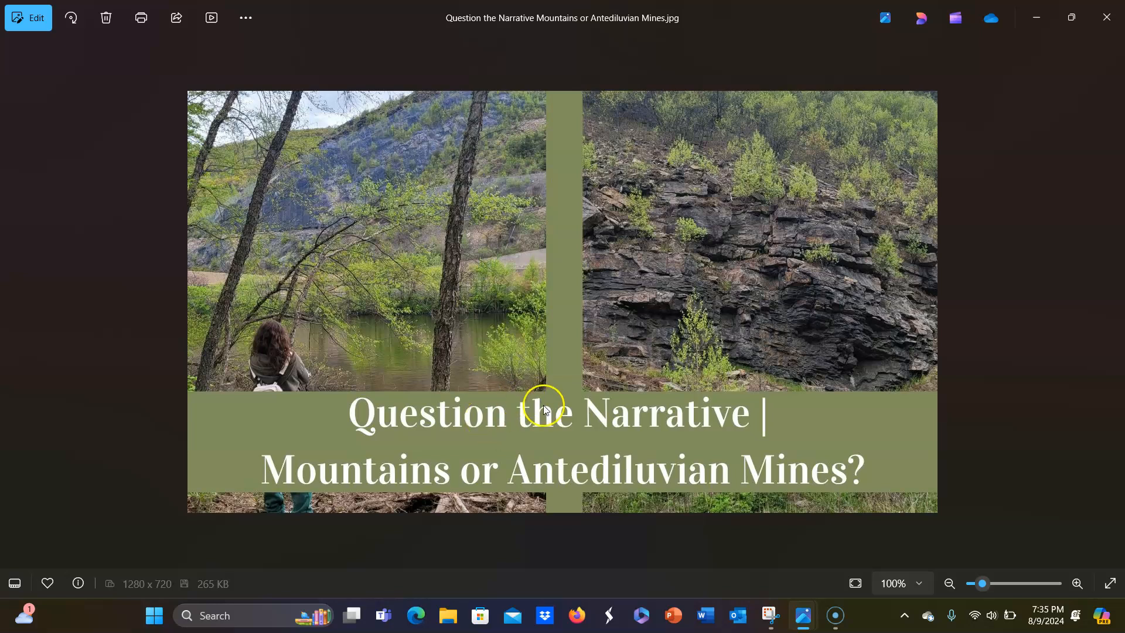
mouse_move(734, 481)
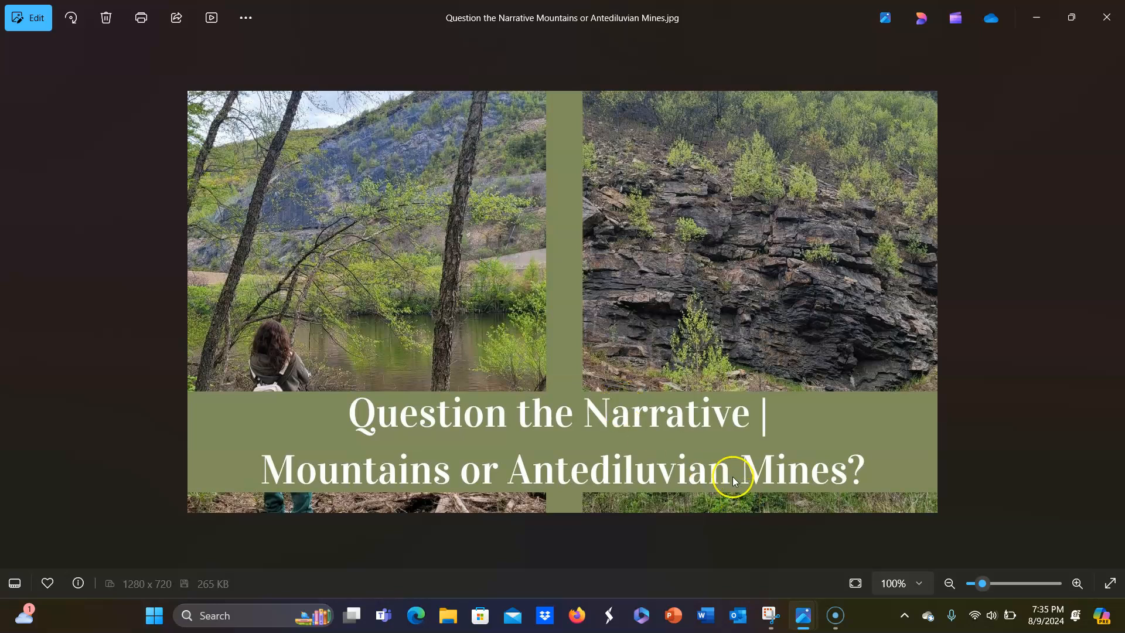
mouse_move(546, 534)
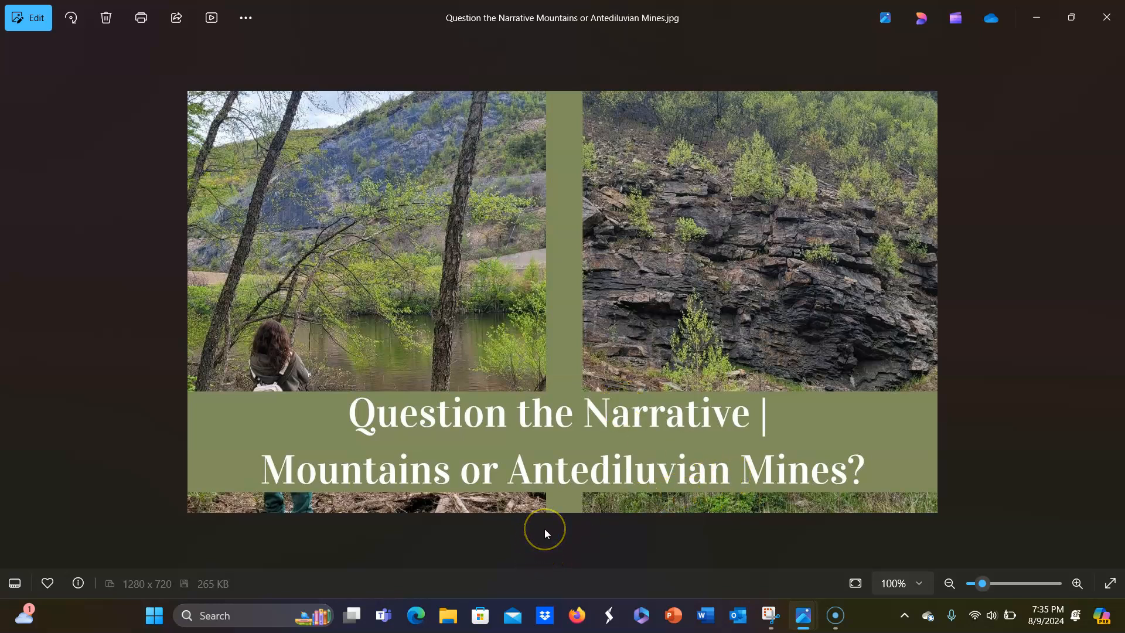
mouse_move(546, 520)
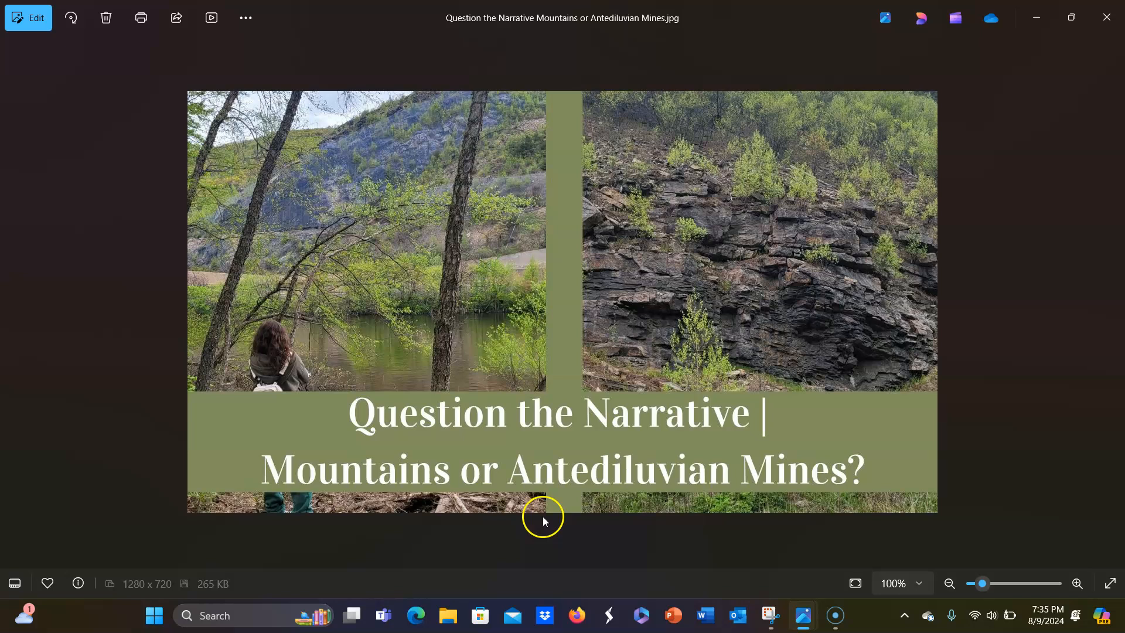
mouse_move(474, 192)
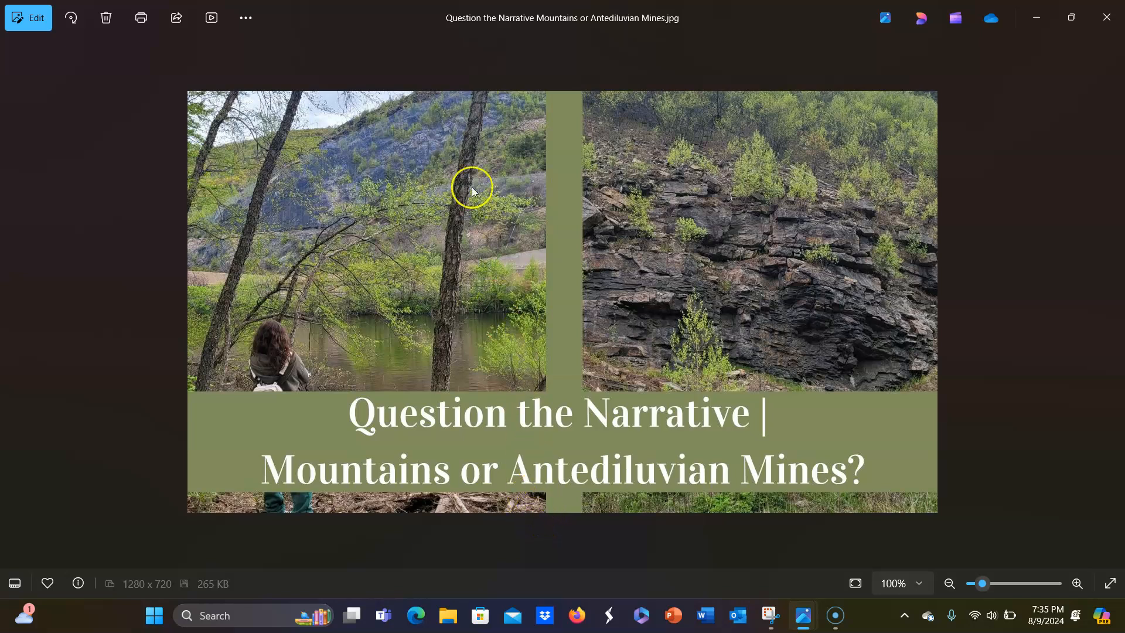
mouse_move(808, 586)
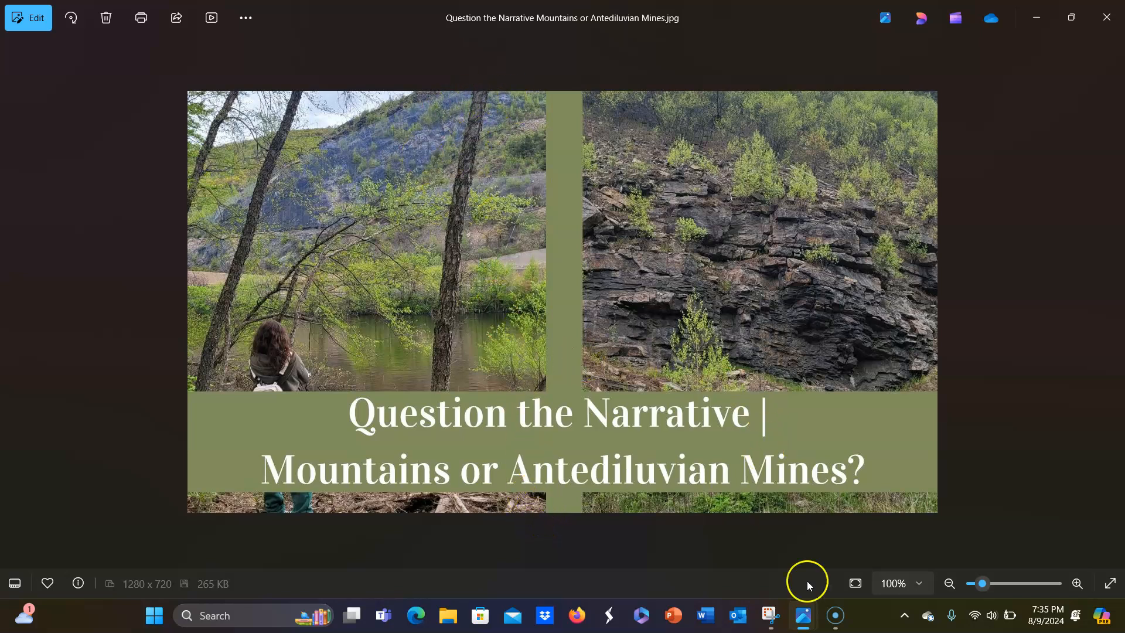
mouse_move(702, 574)
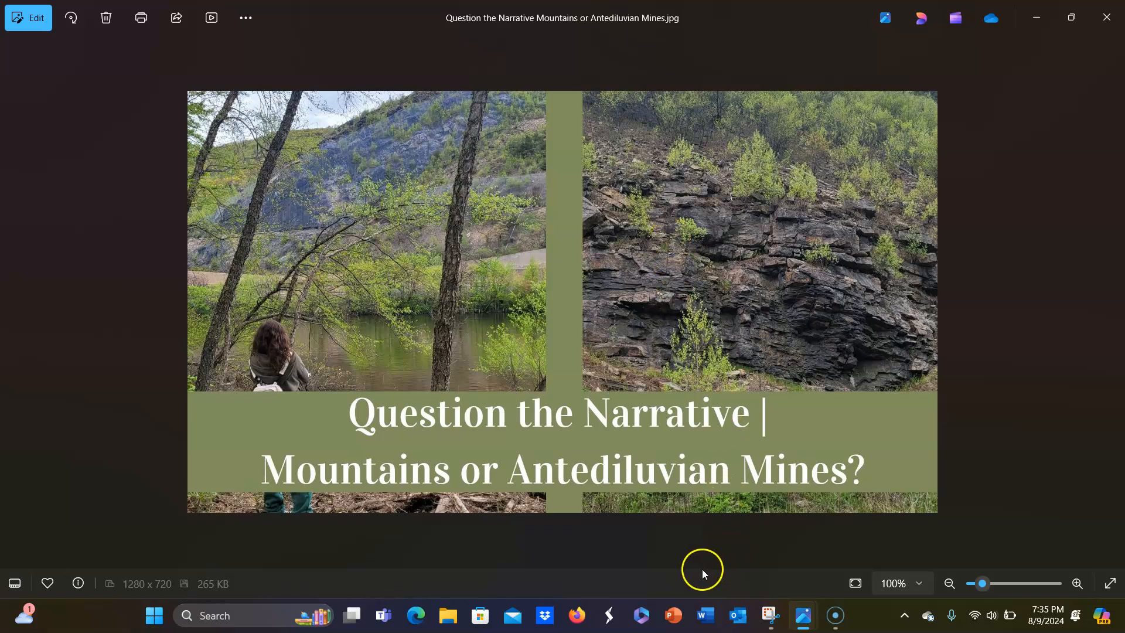
mouse_move(552, 106)
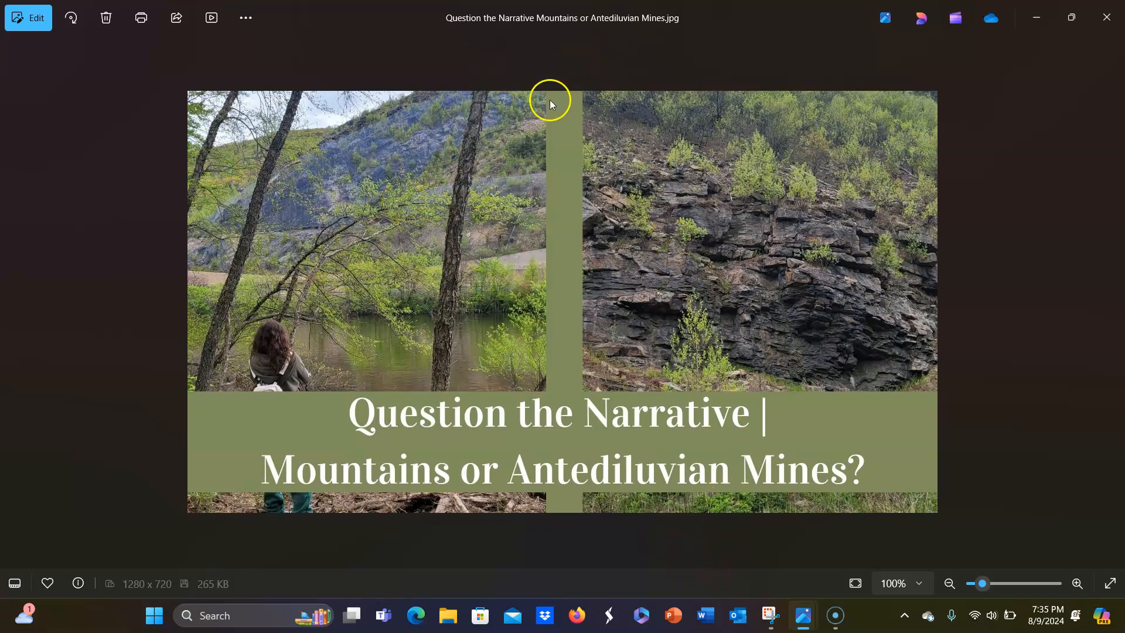
mouse_move(333, 165)
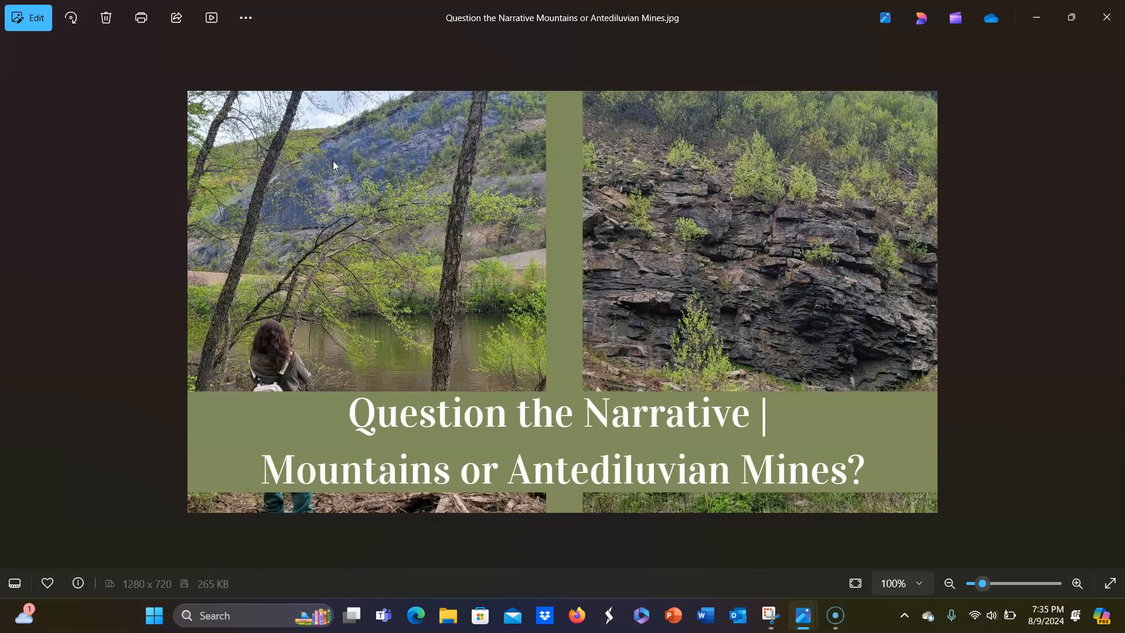
mouse_move(283, 201)
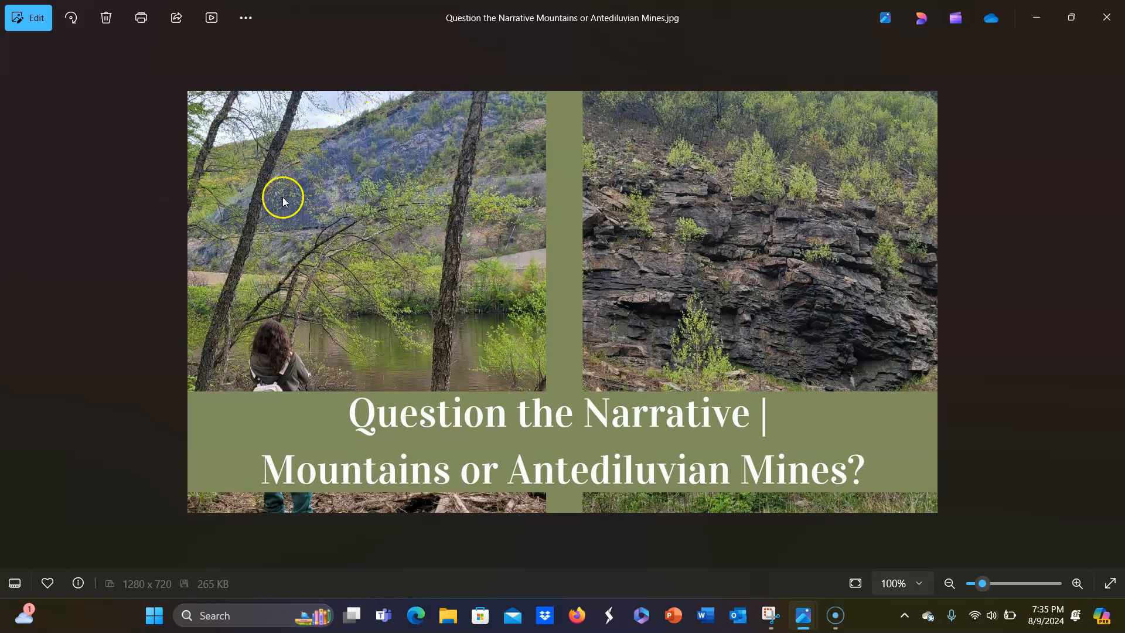
mouse_move(274, 215)
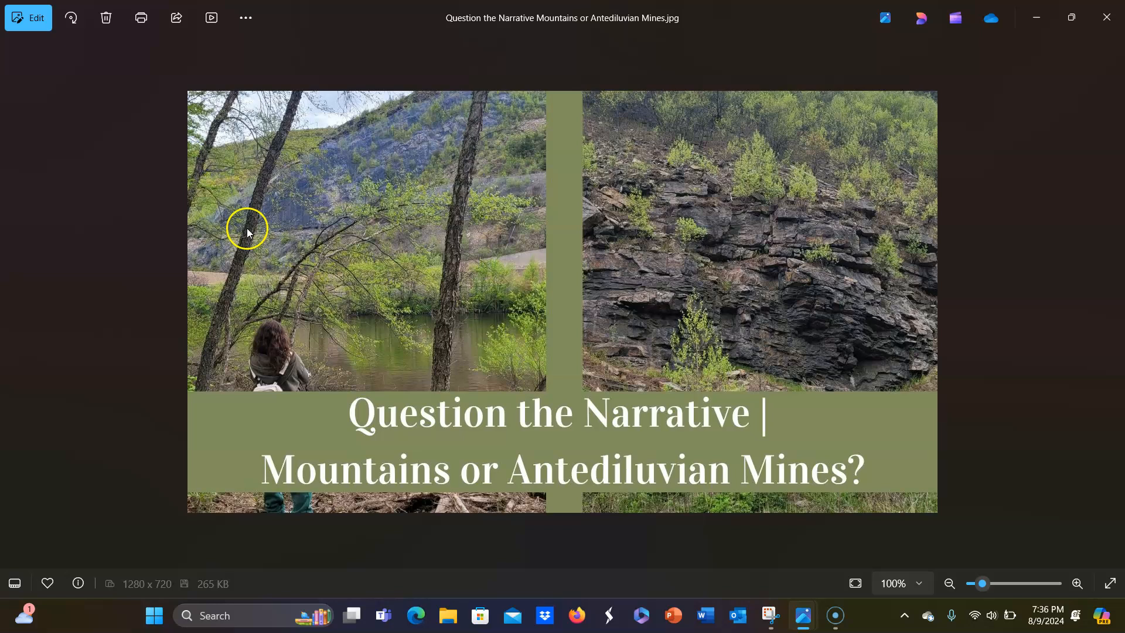
mouse_move(865, 375)
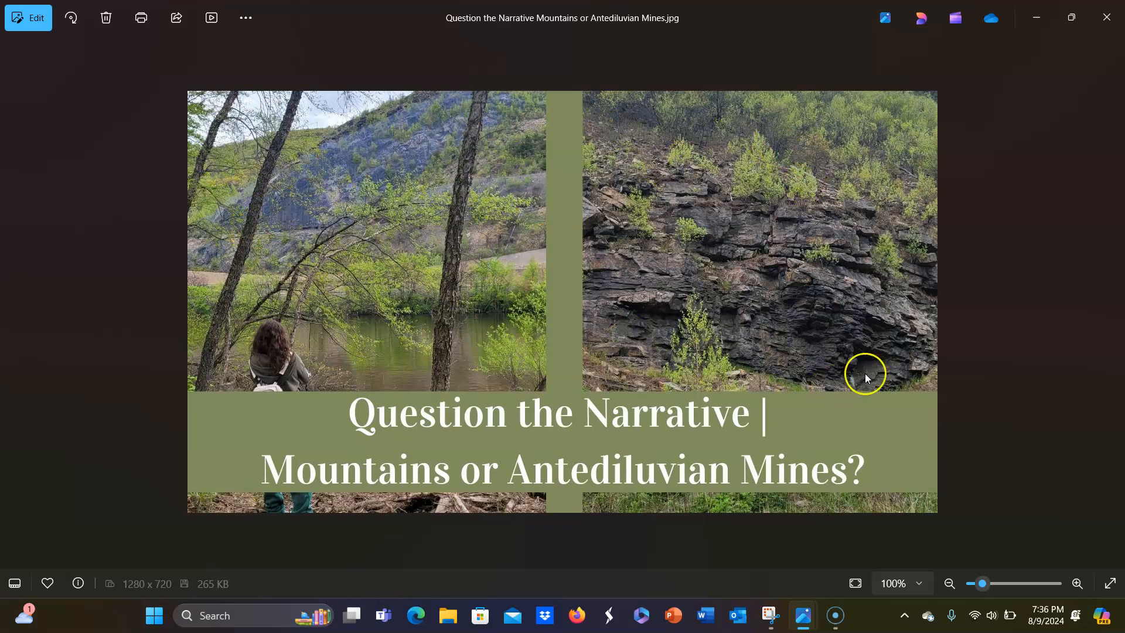
mouse_move(786, 376)
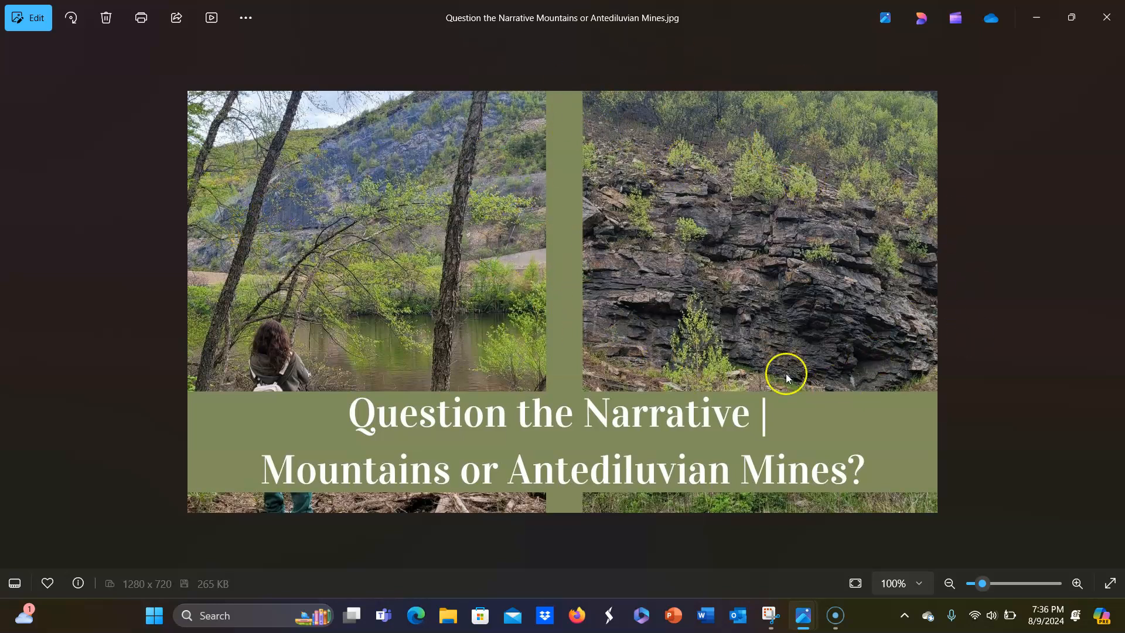
mouse_move(759, 265)
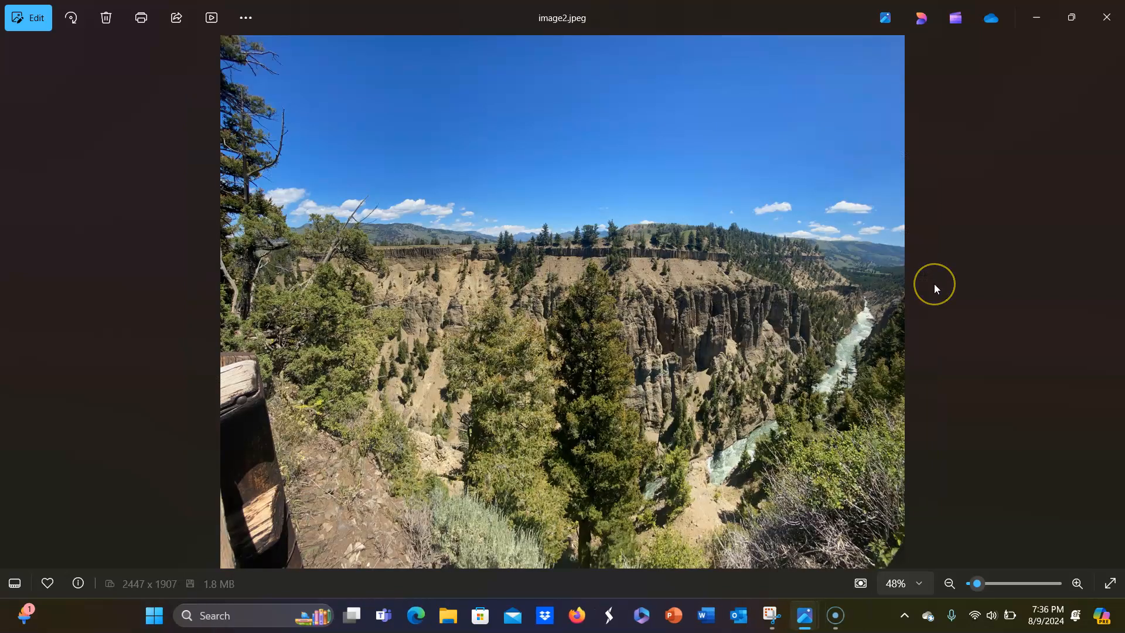
mouse_move(975, 280)
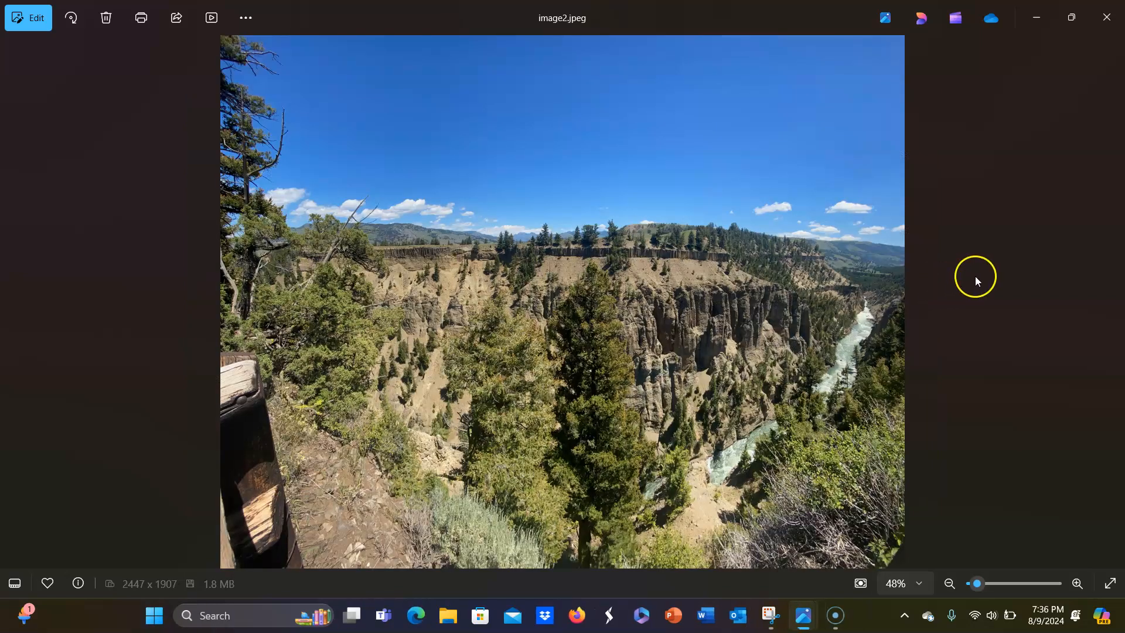
mouse_move(912, 251)
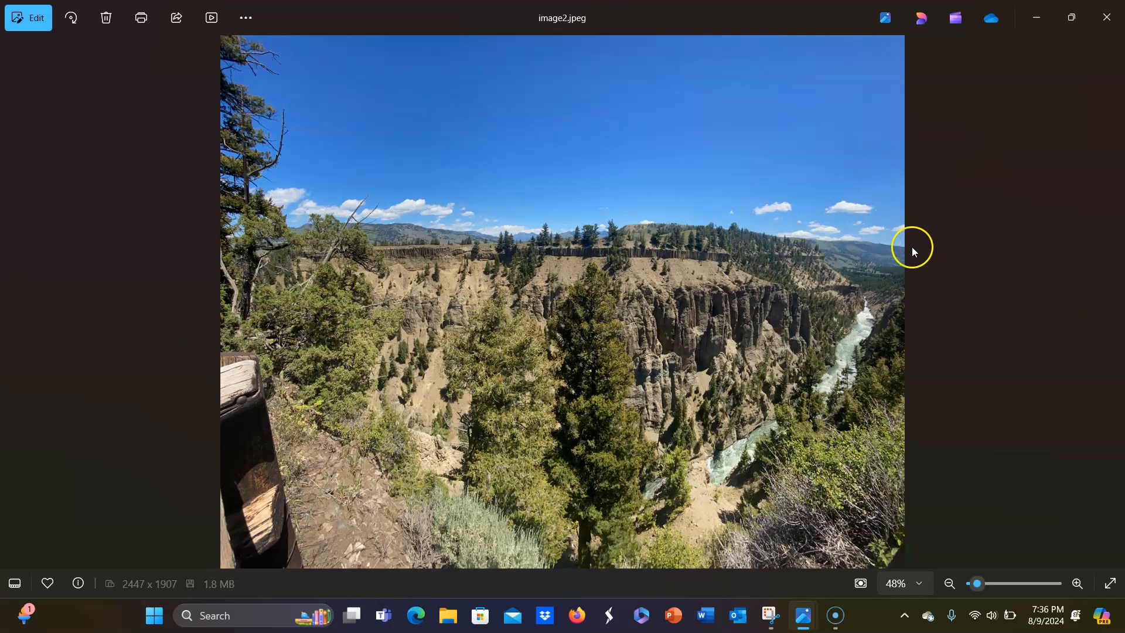
mouse_move(652, 475)
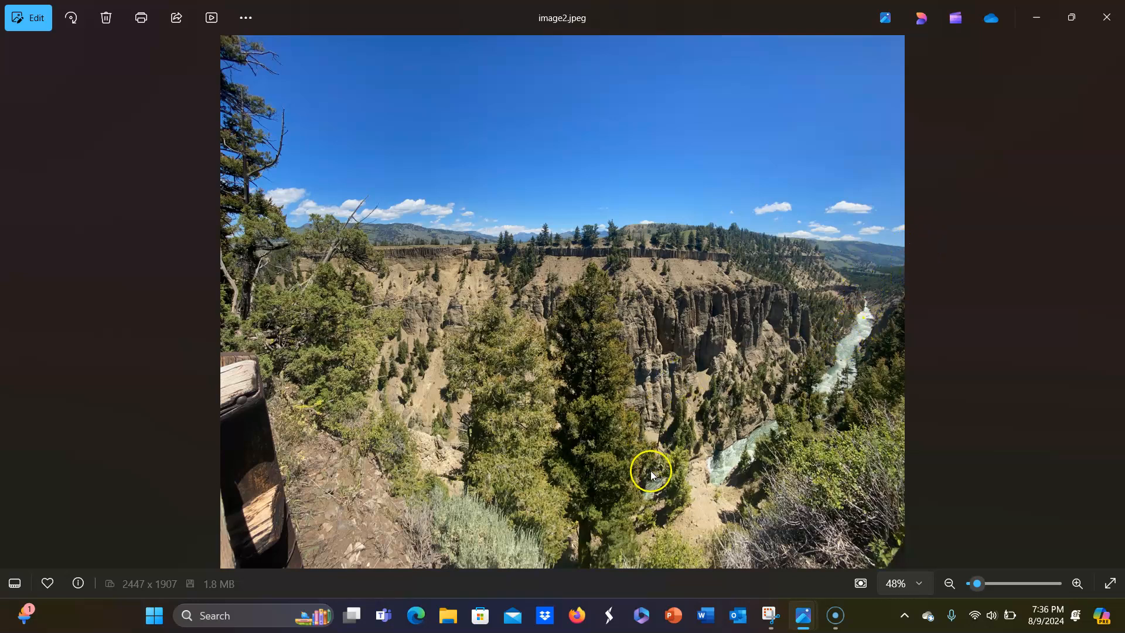
mouse_move(775, 392)
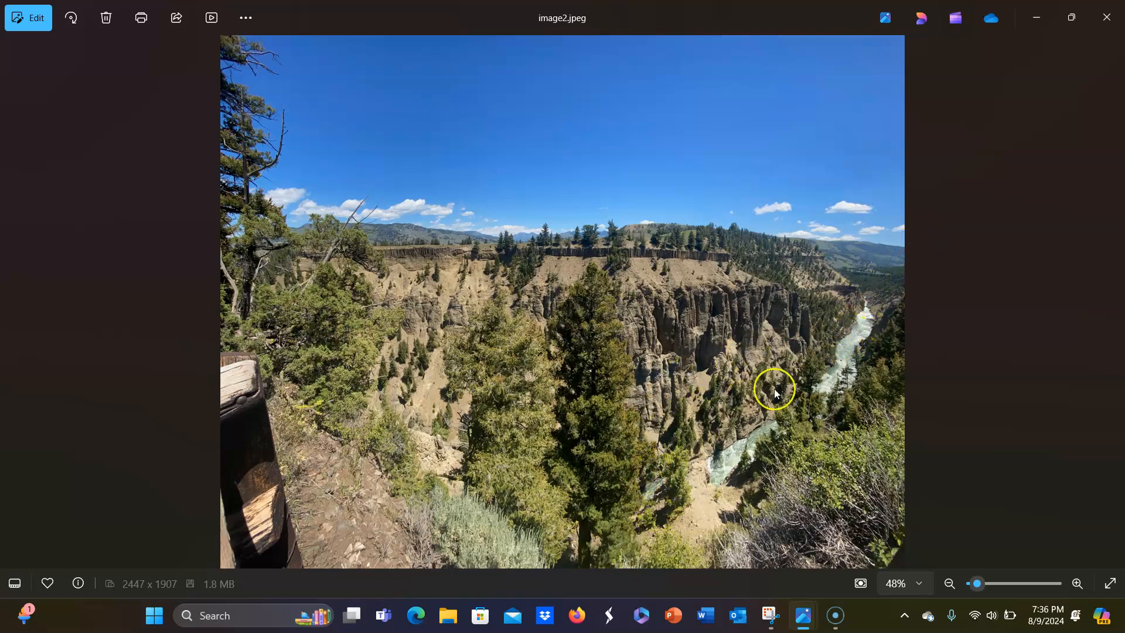
mouse_move(871, 325)
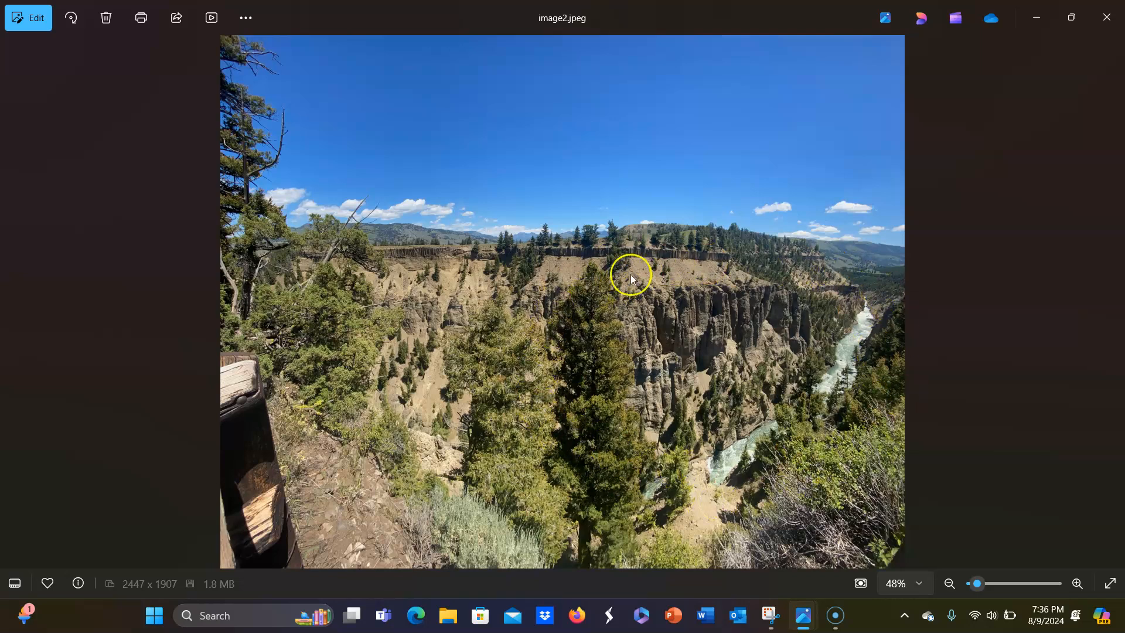
mouse_move(589, 429)
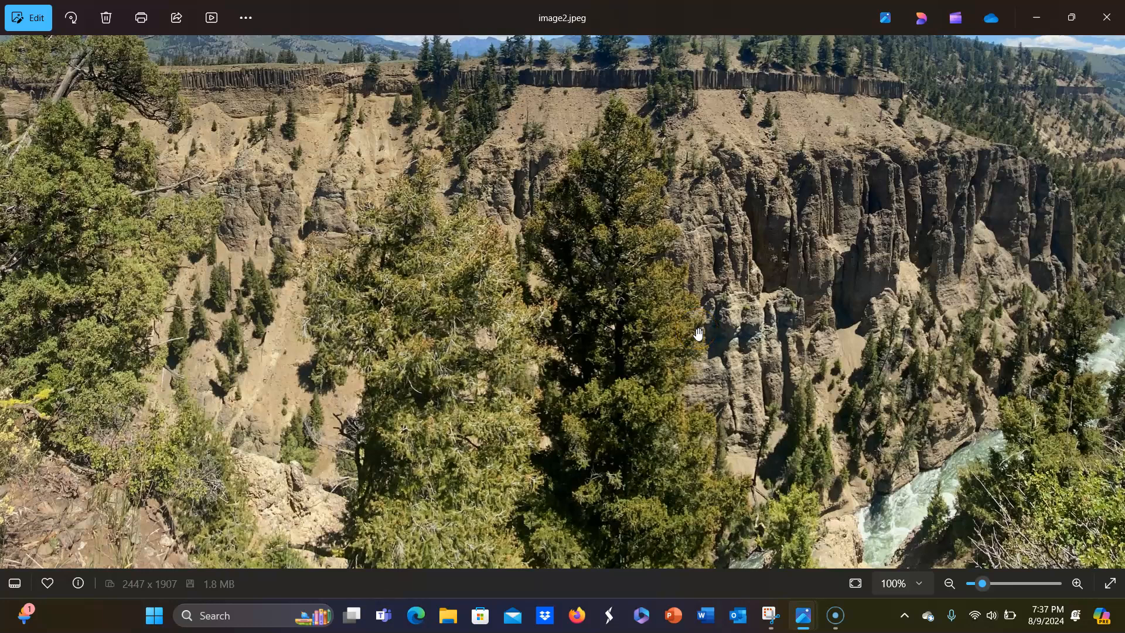
mouse_move(1112, 95)
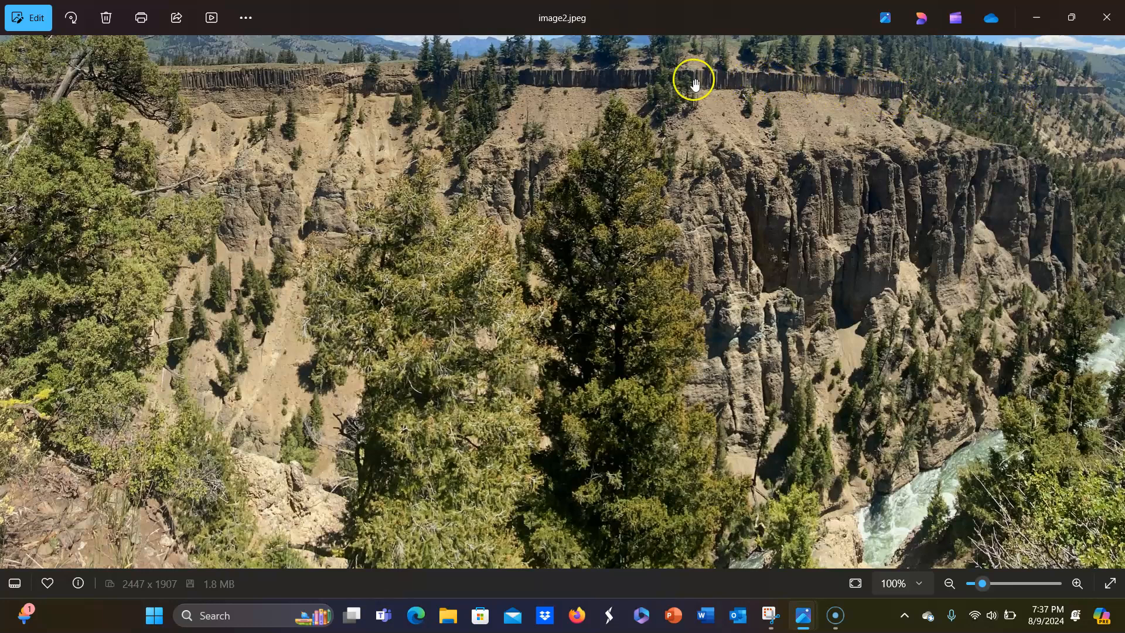
mouse_move(391, 91)
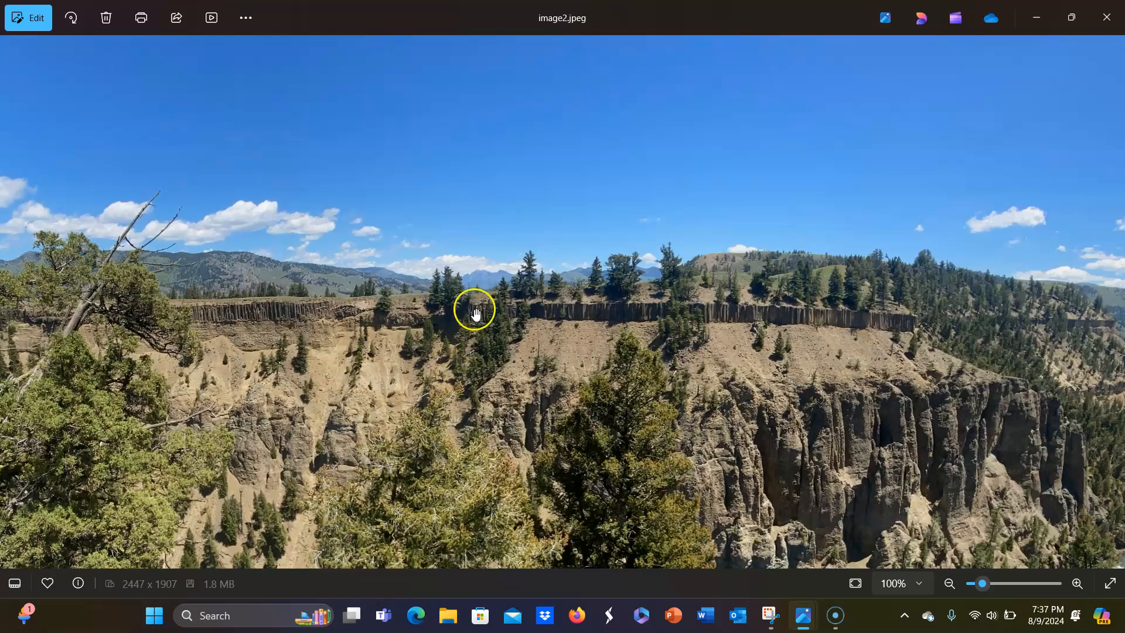
Zoom to about 345% on the basalt-column band along the canyon rim.
left_click(1077, 583)
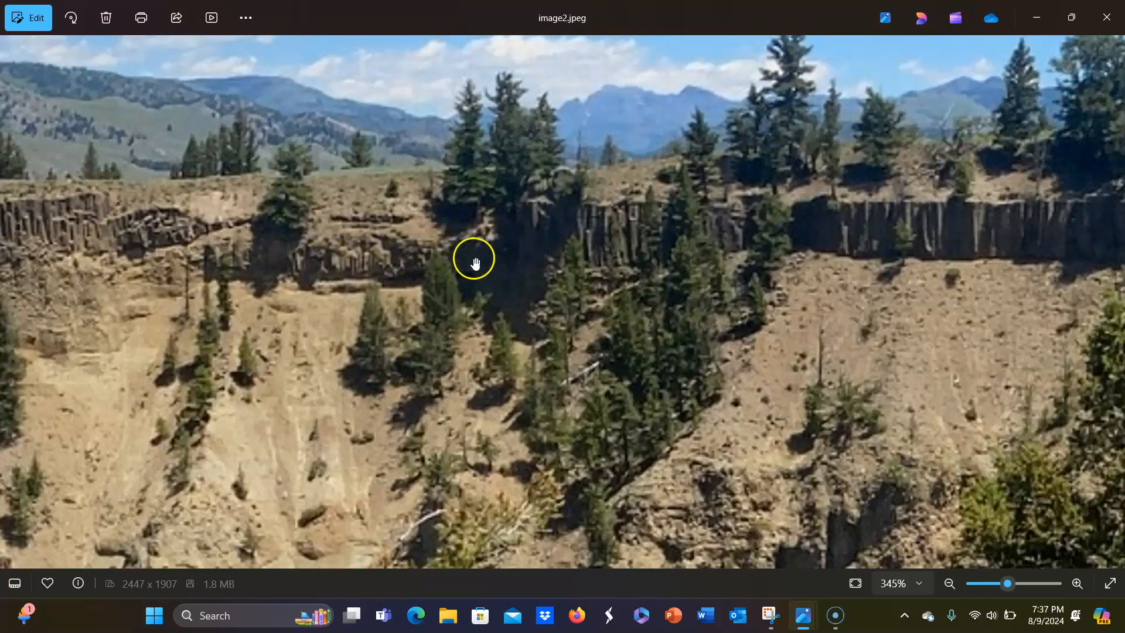
left_click_drag(473, 258, 737, 228)
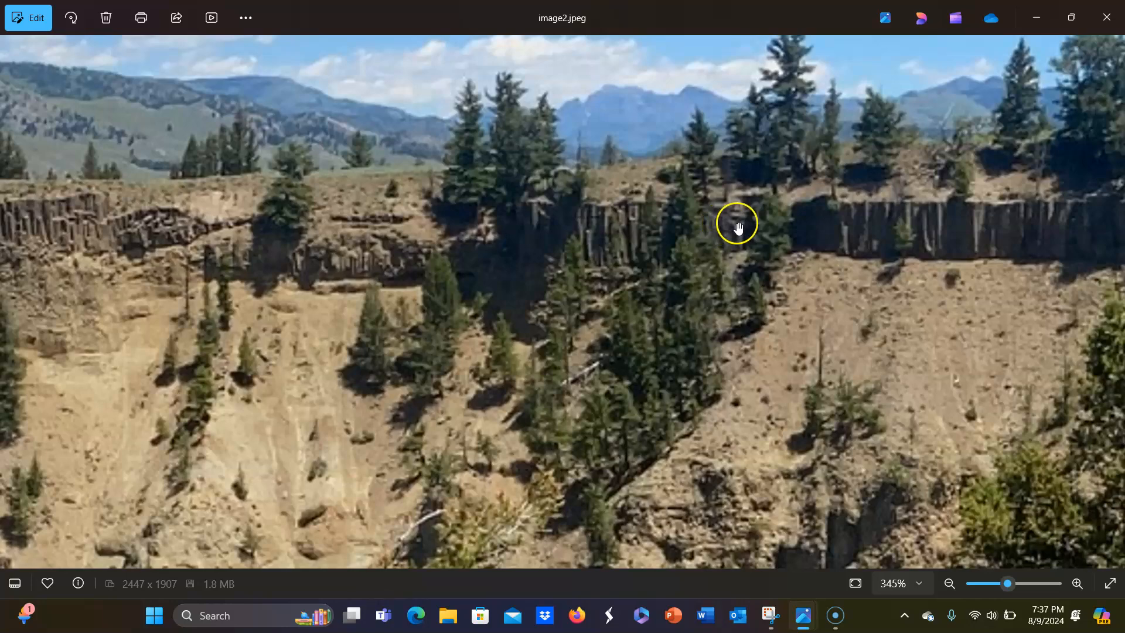
scroll("down", 3)
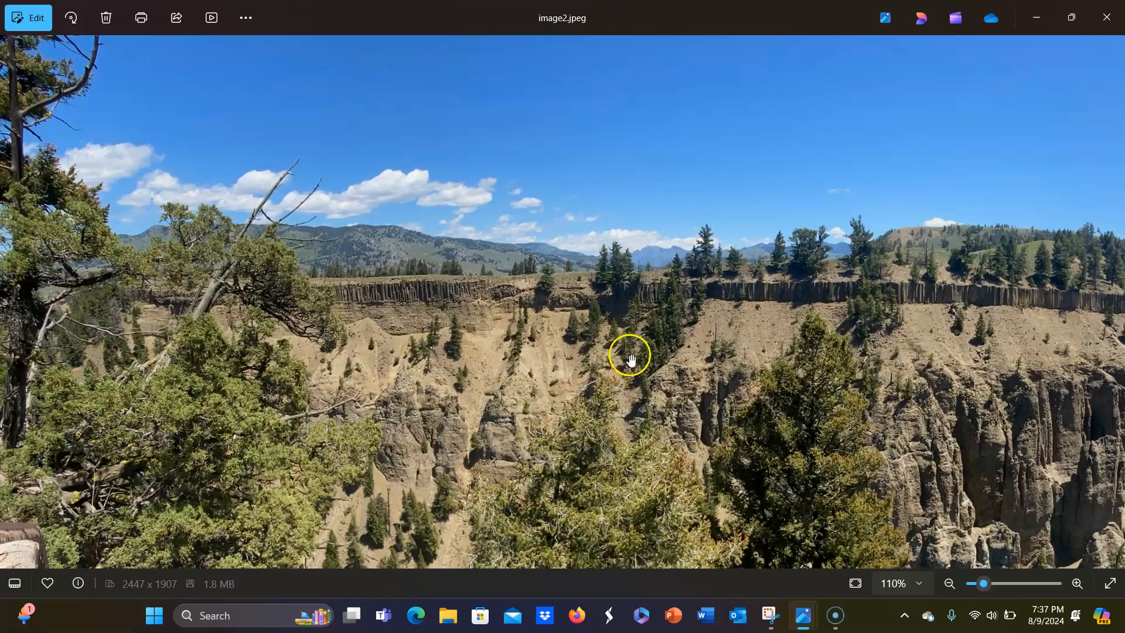
mouse_move(520, 370)
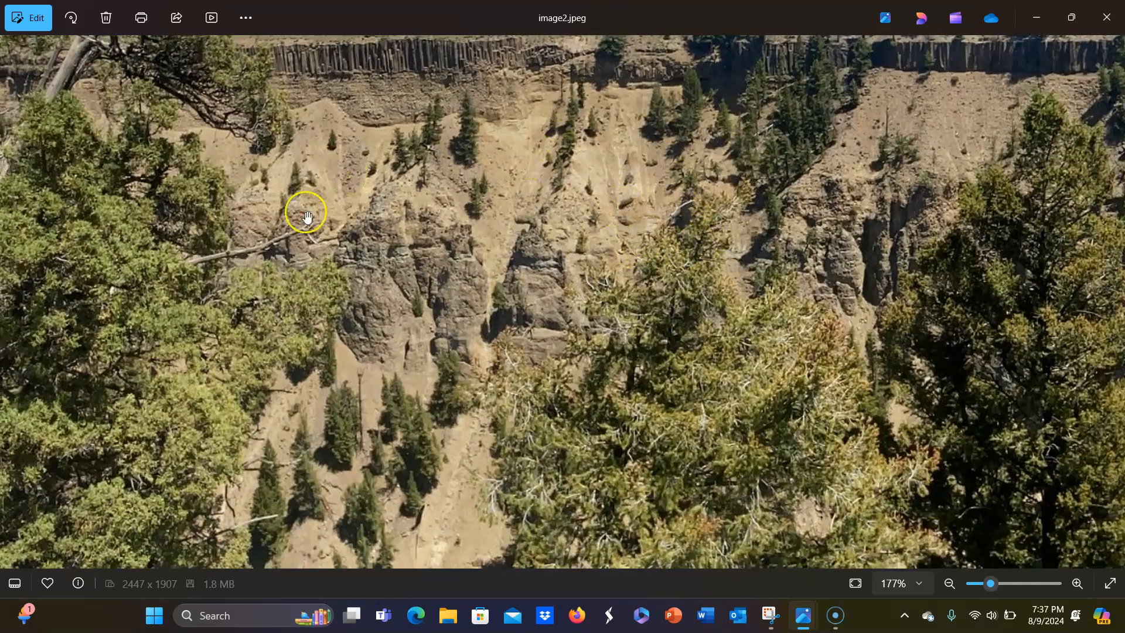
Pan to the eroded rock spires and slopes below the basalt rim.
left_click_drag(305, 213, 464, 287)
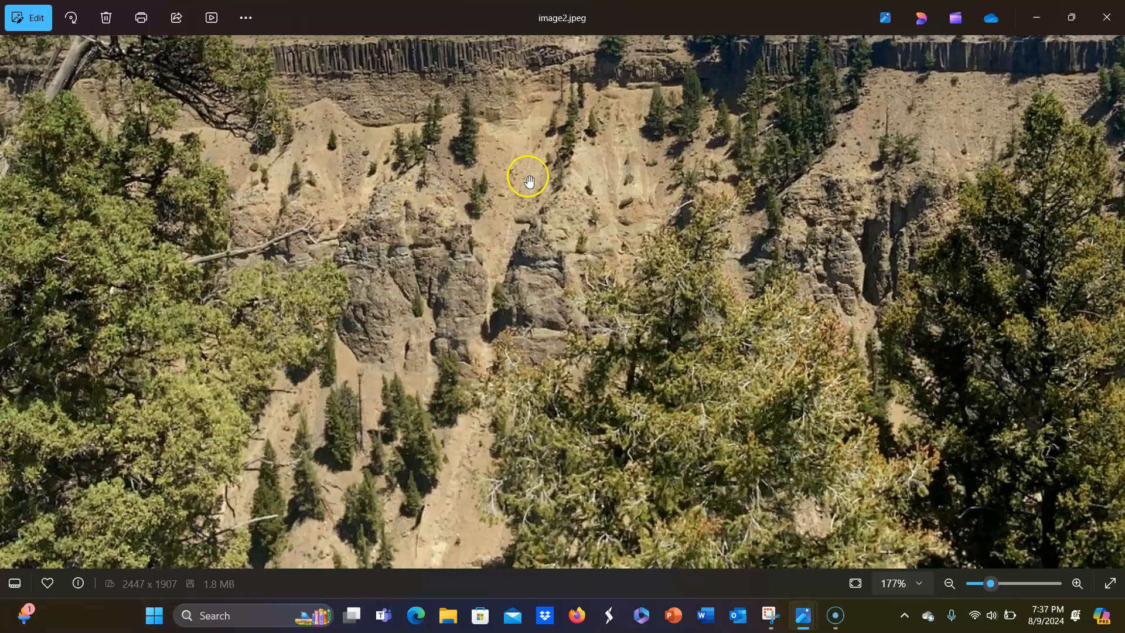
mouse_move(284, 151)
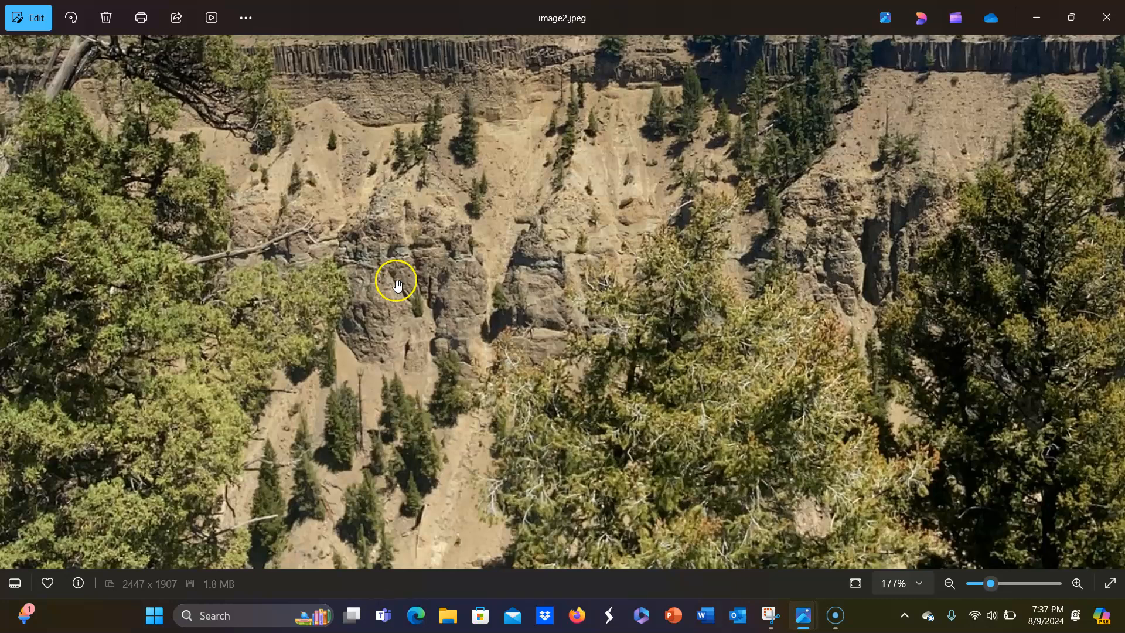
mouse_move(396, 273)
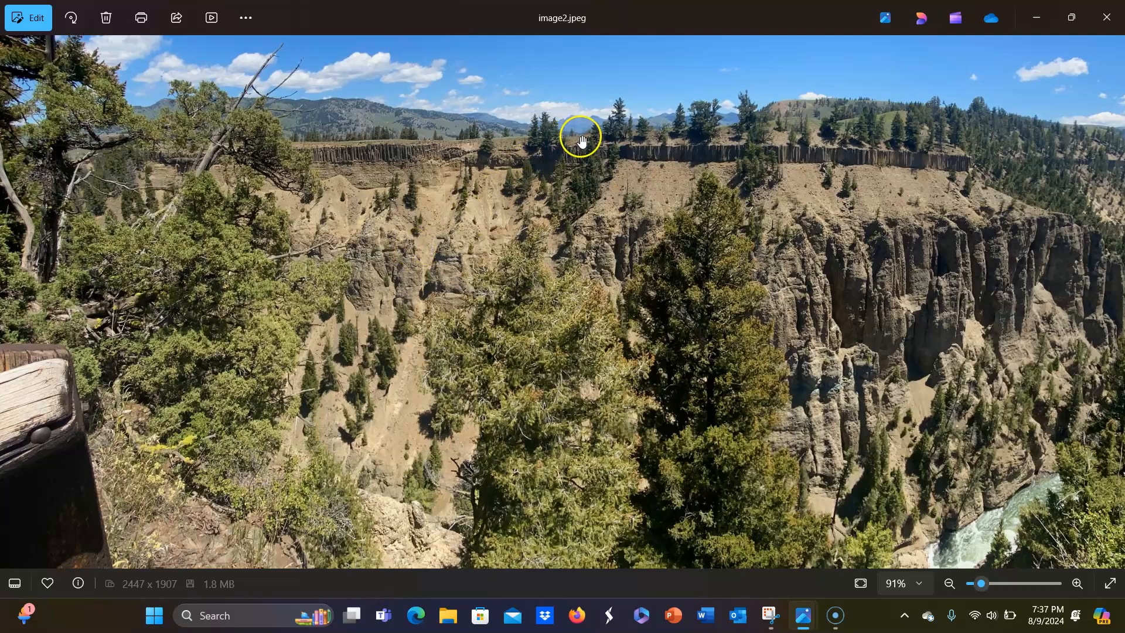
mouse_move(363, 171)
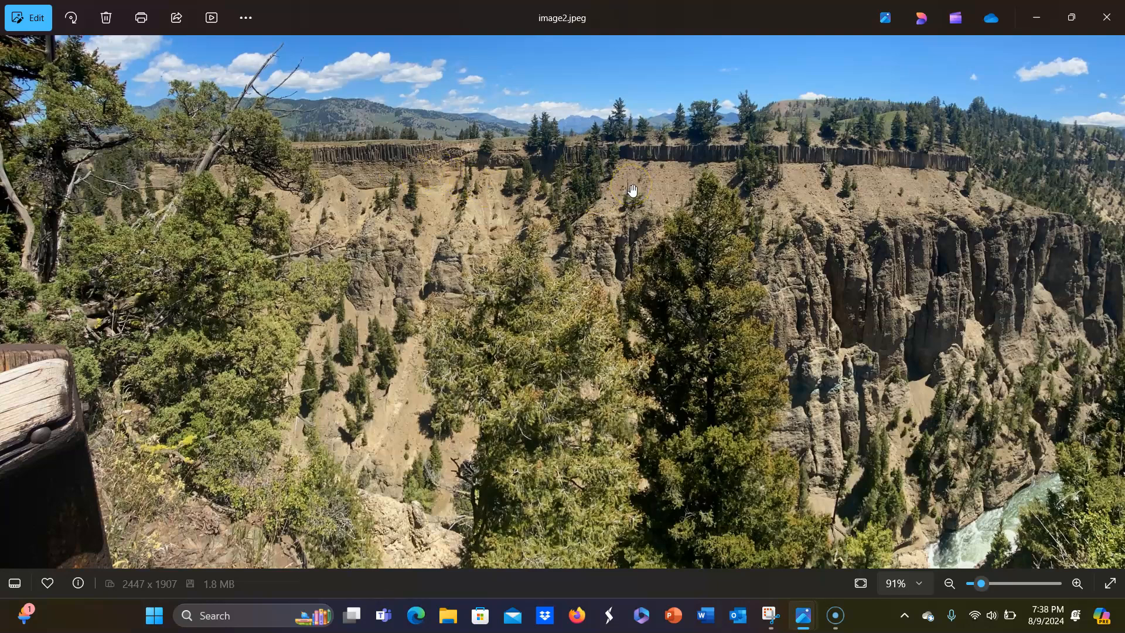
mouse_move(1033, 164)
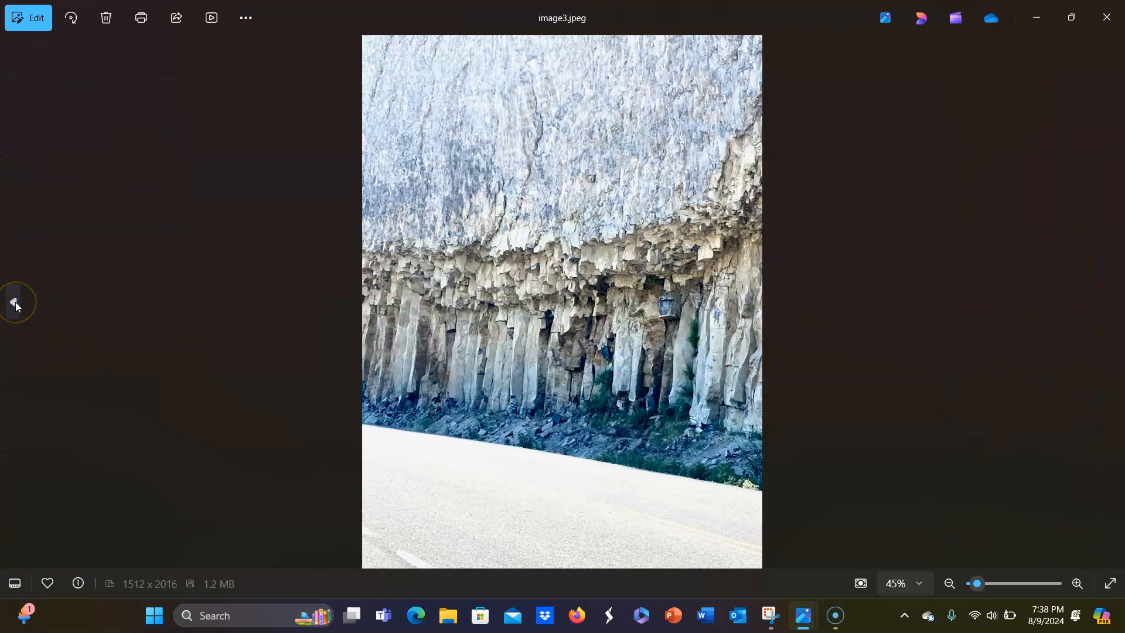
mouse_move(120, 293)
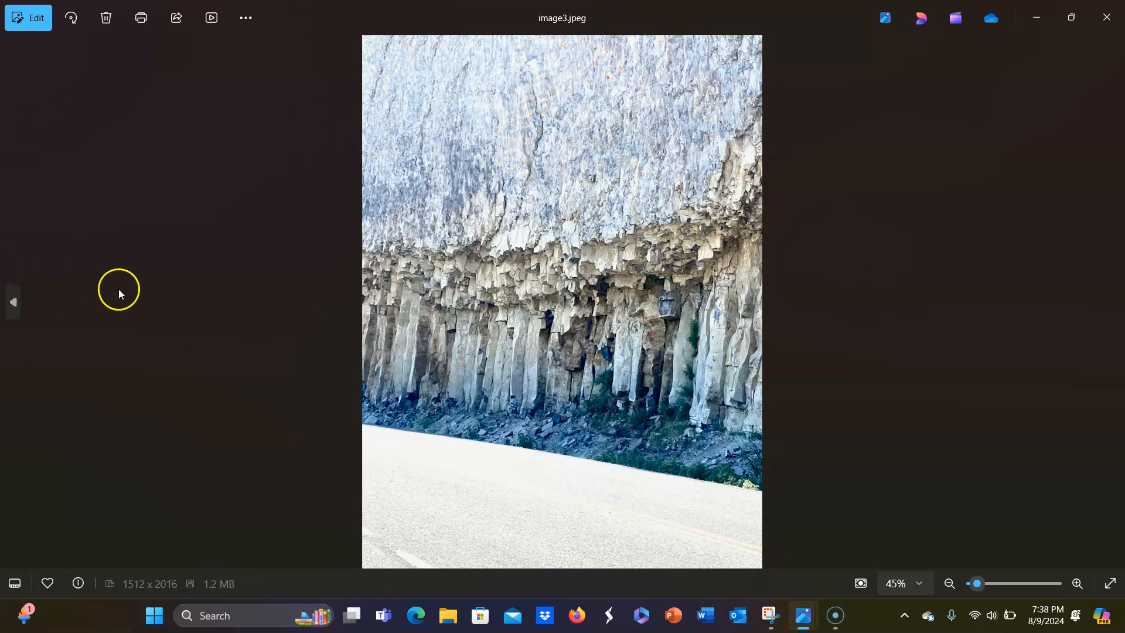
mouse_move(583, 170)
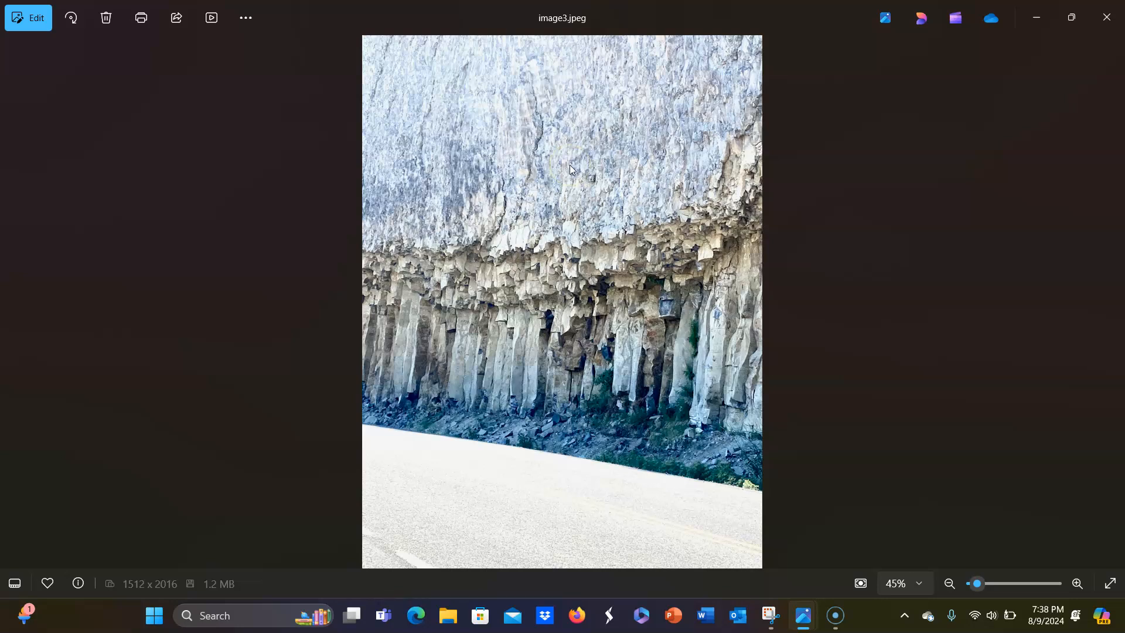
mouse_move(907, 220)
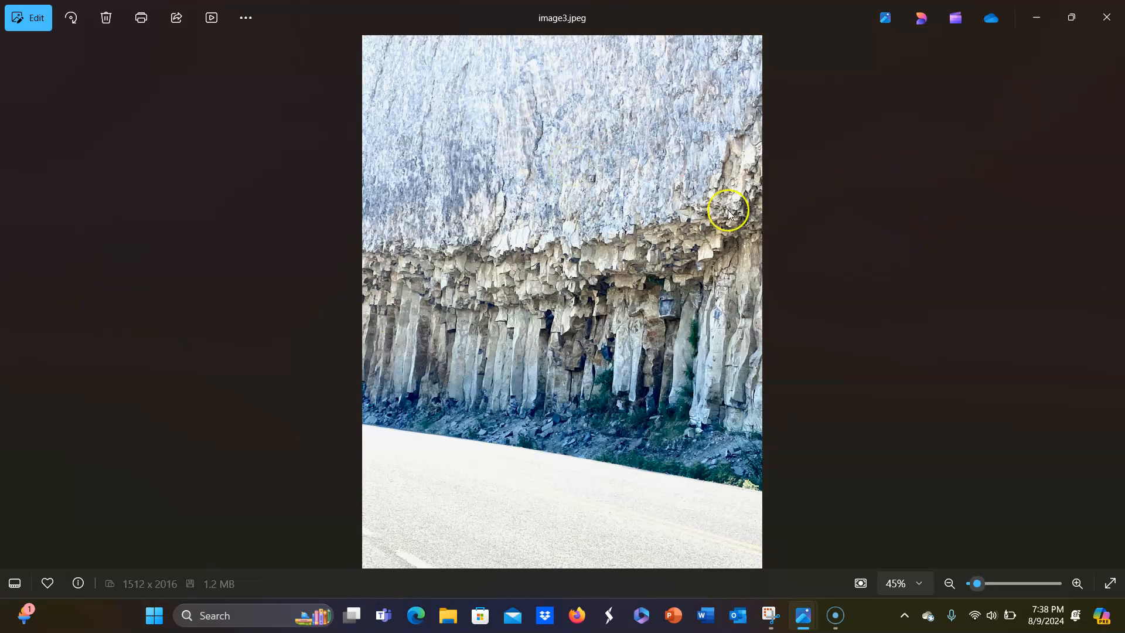
Move to image3.jpeg, the roadside basalt-column cliff, enlarged to about 88%.
left_click(1076, 583)
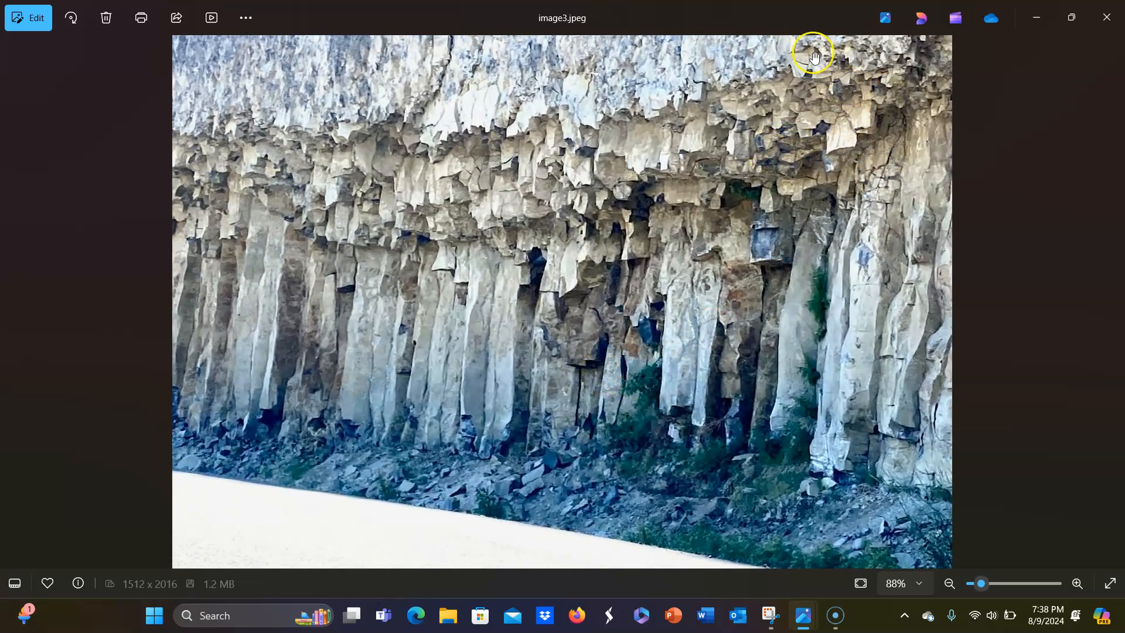
mouse_move(161, 207)
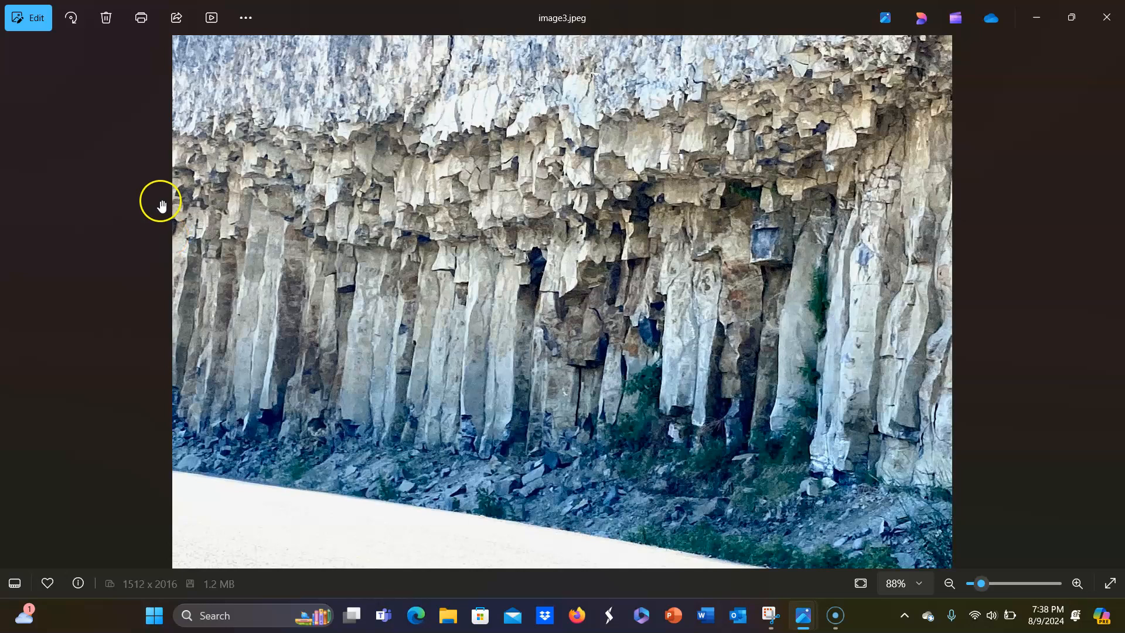
mouse_move(511, 273)
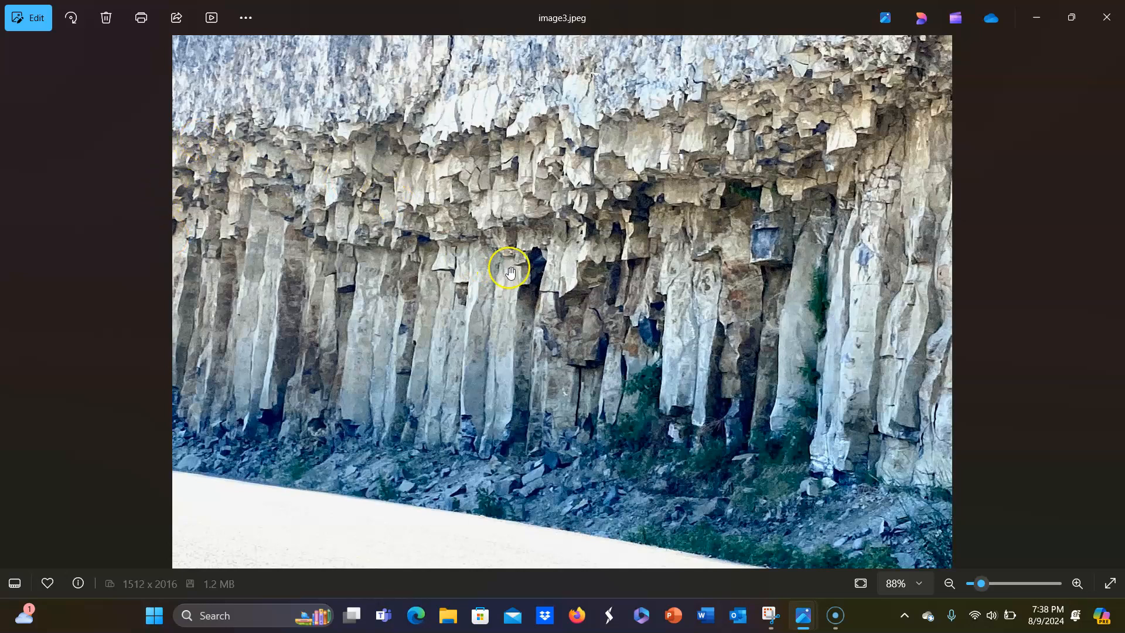
mouse_move(540, 288)
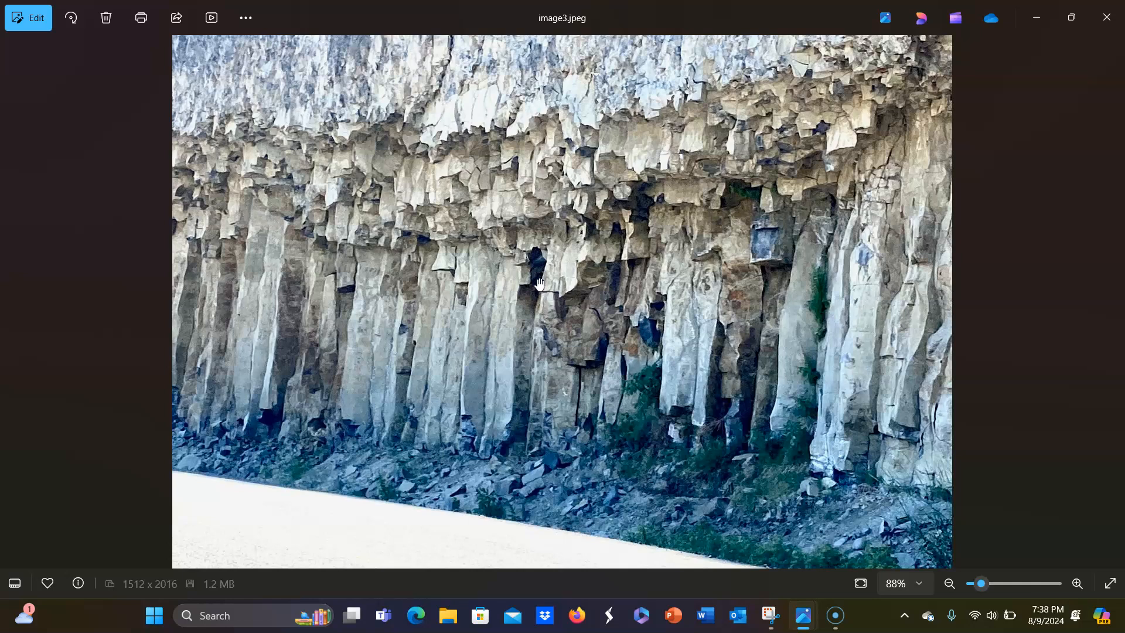
mouse_move(539, 287)
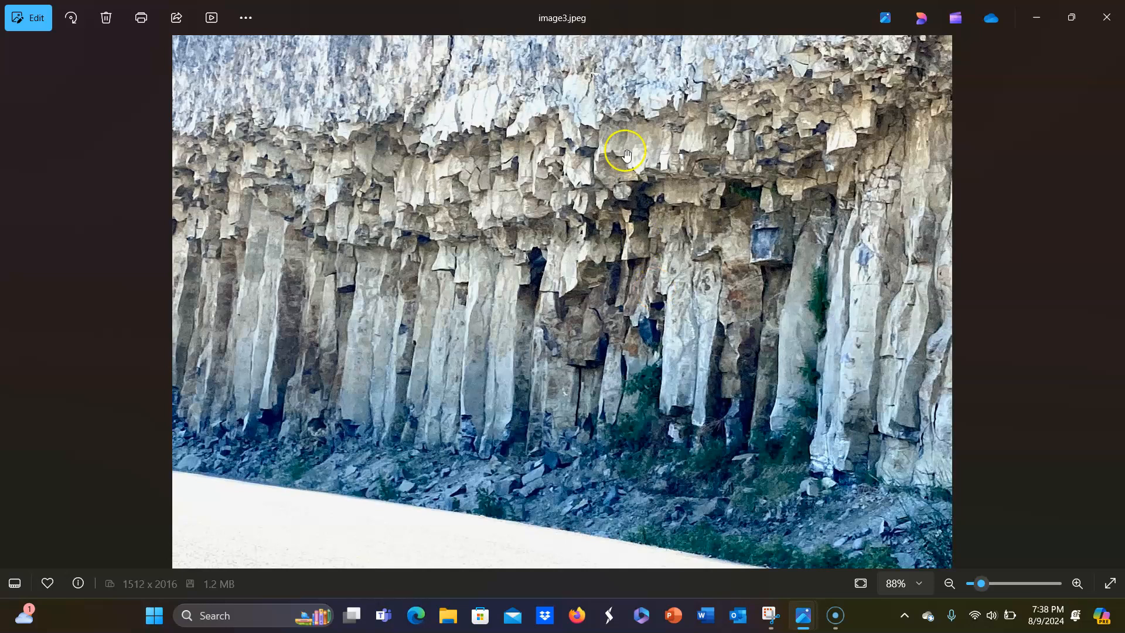
mouse_move(691, 271)
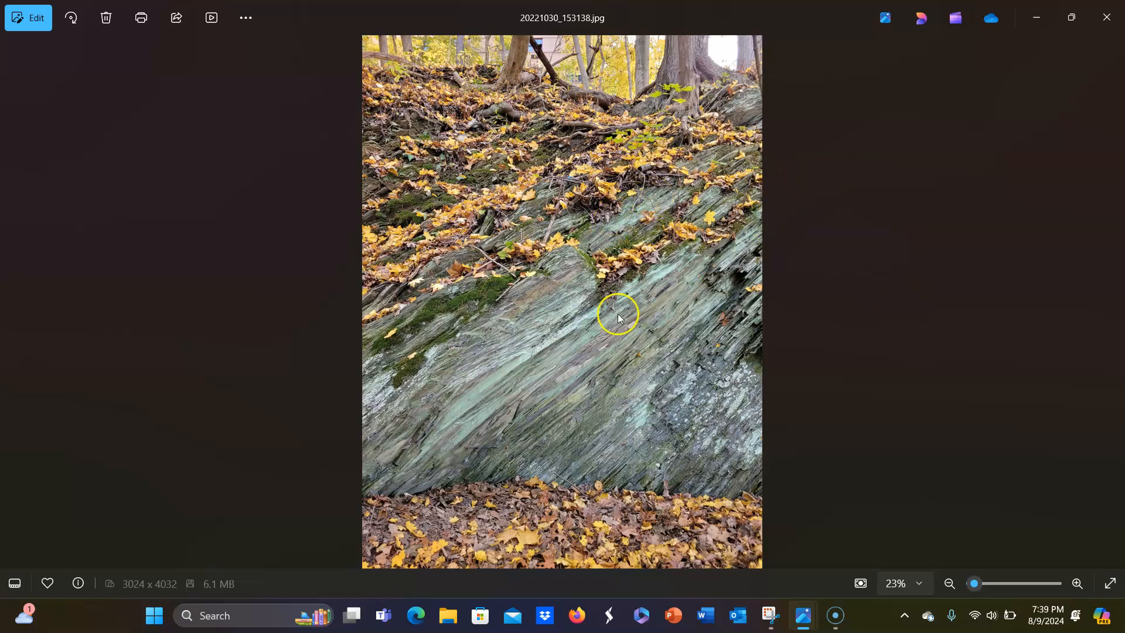
mouse_move(588, 165)
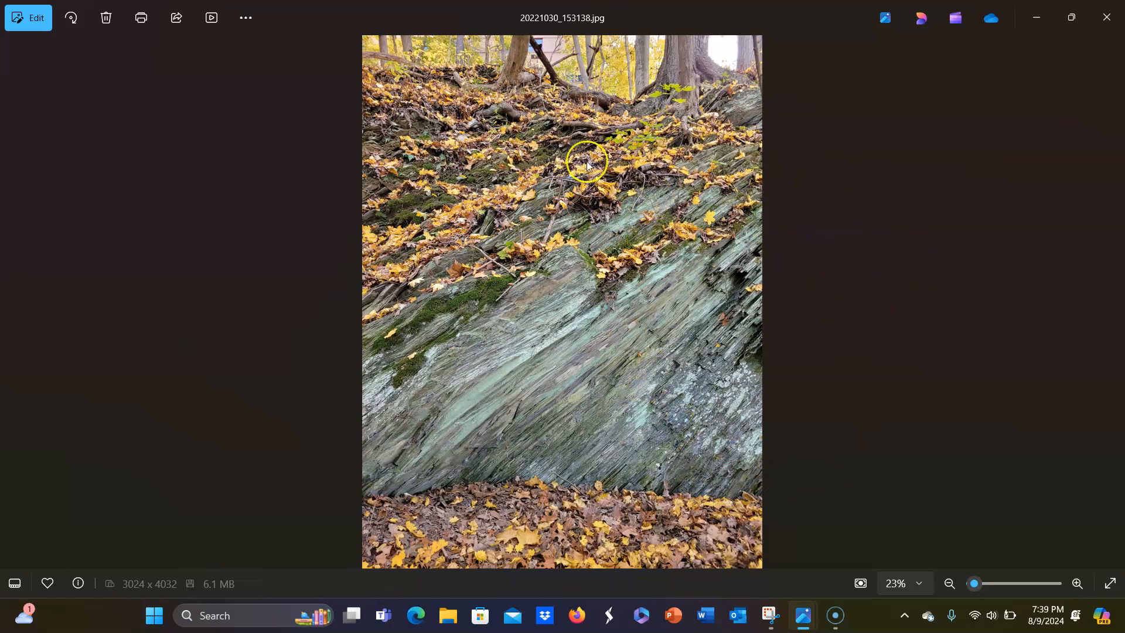
mouse_move(512, 460)
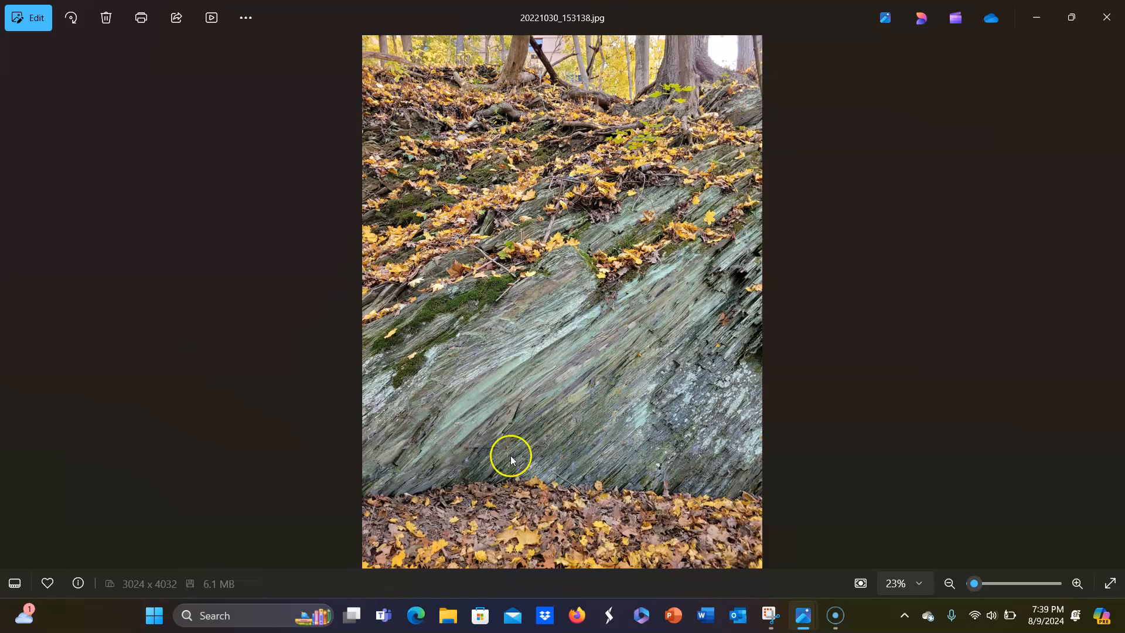
mouse_move(765, 275)
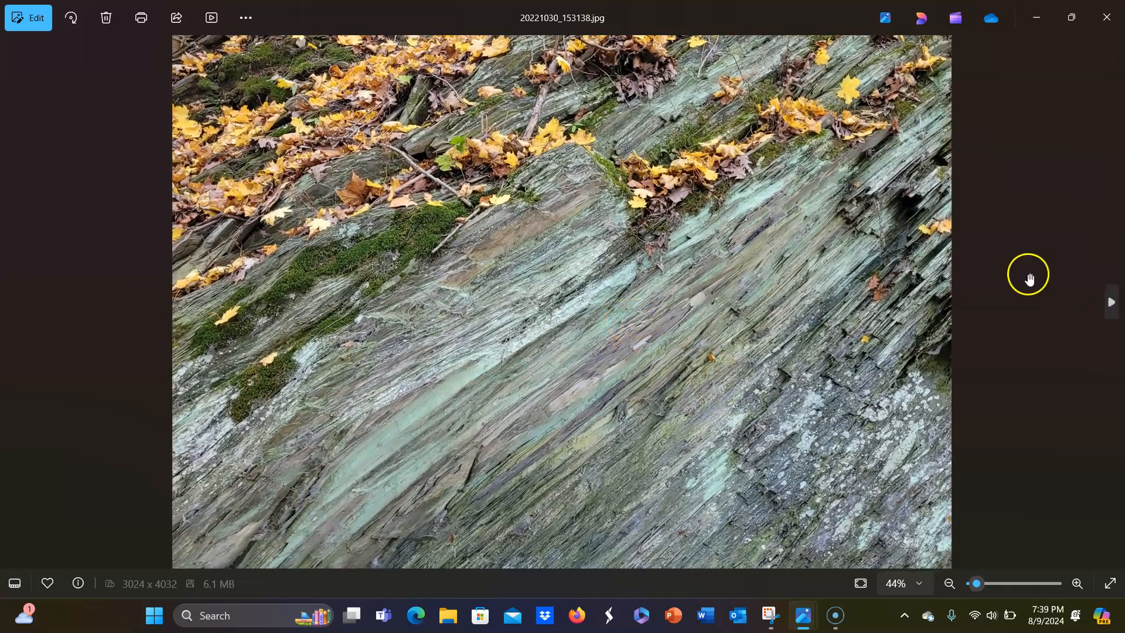
mouse_move(1050, 255)
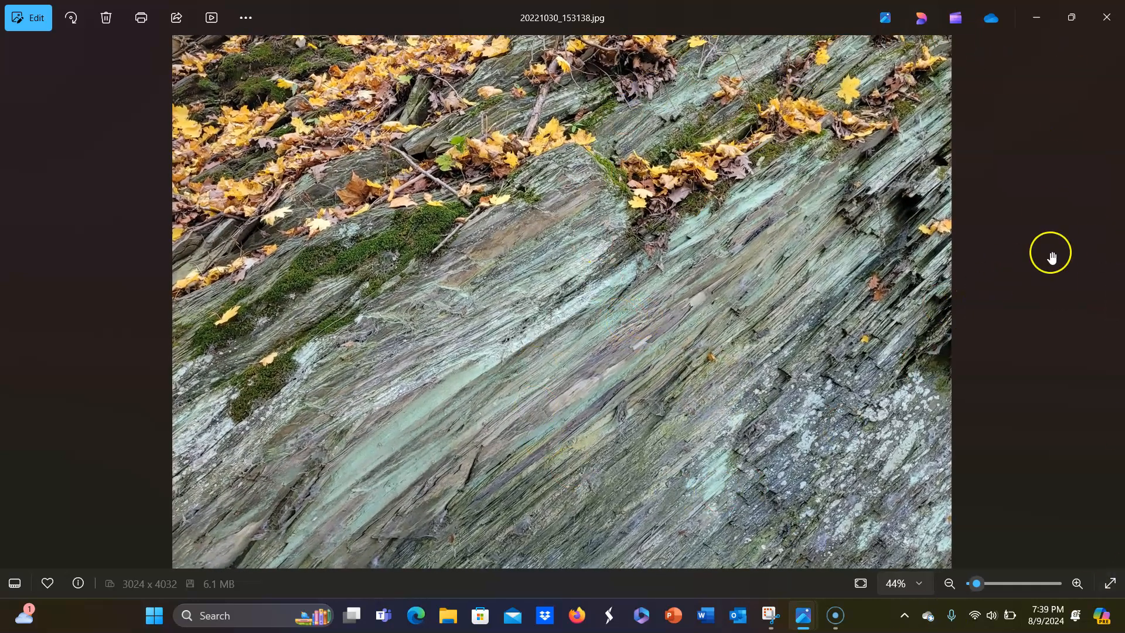
mouse_move(766, 363)
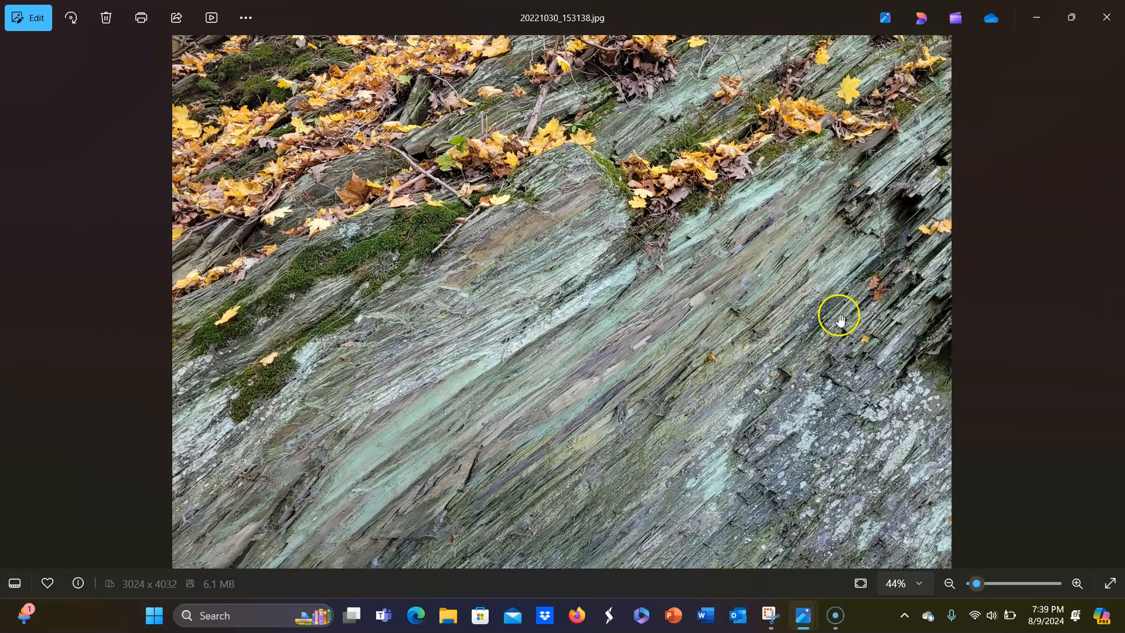
mouse_move(962, 142)
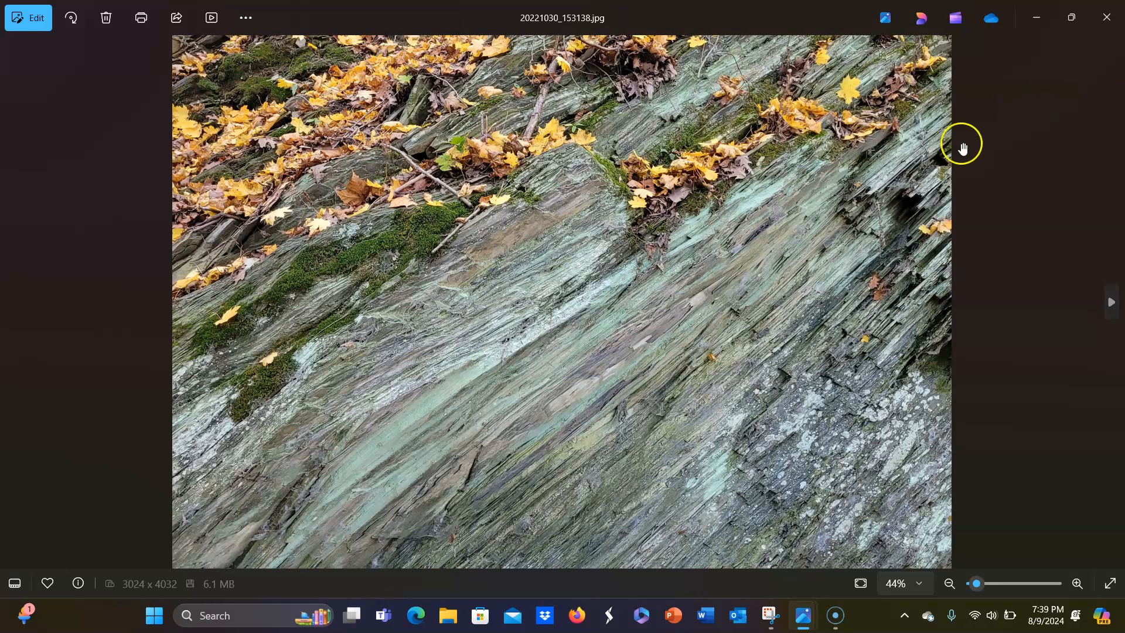
mouse_move(867, 401)
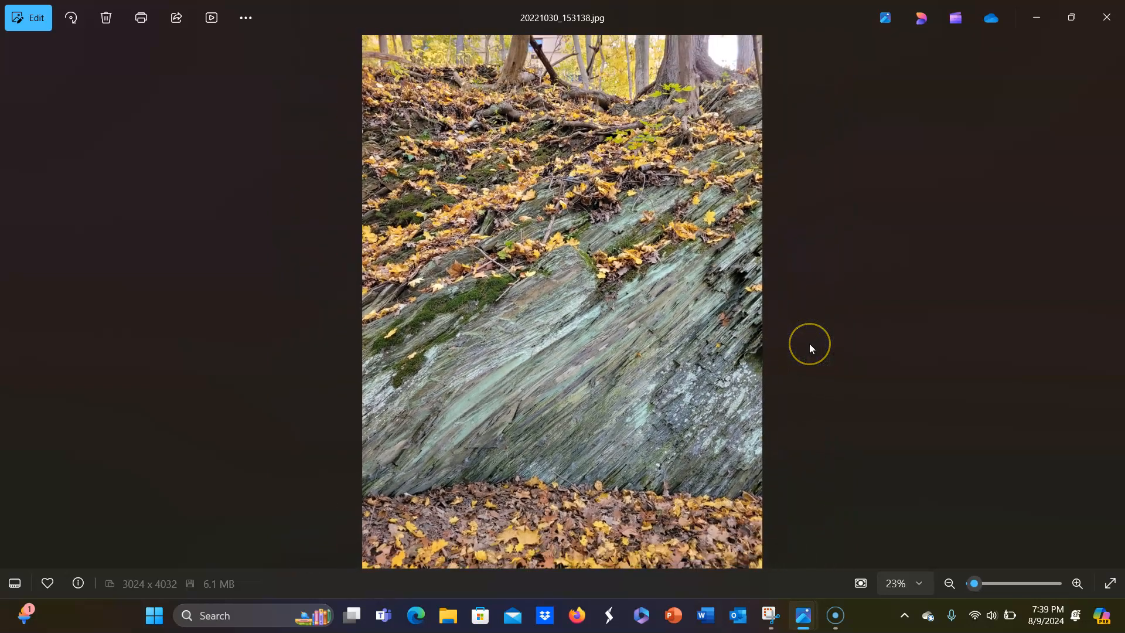
mouse_move(811, 348)
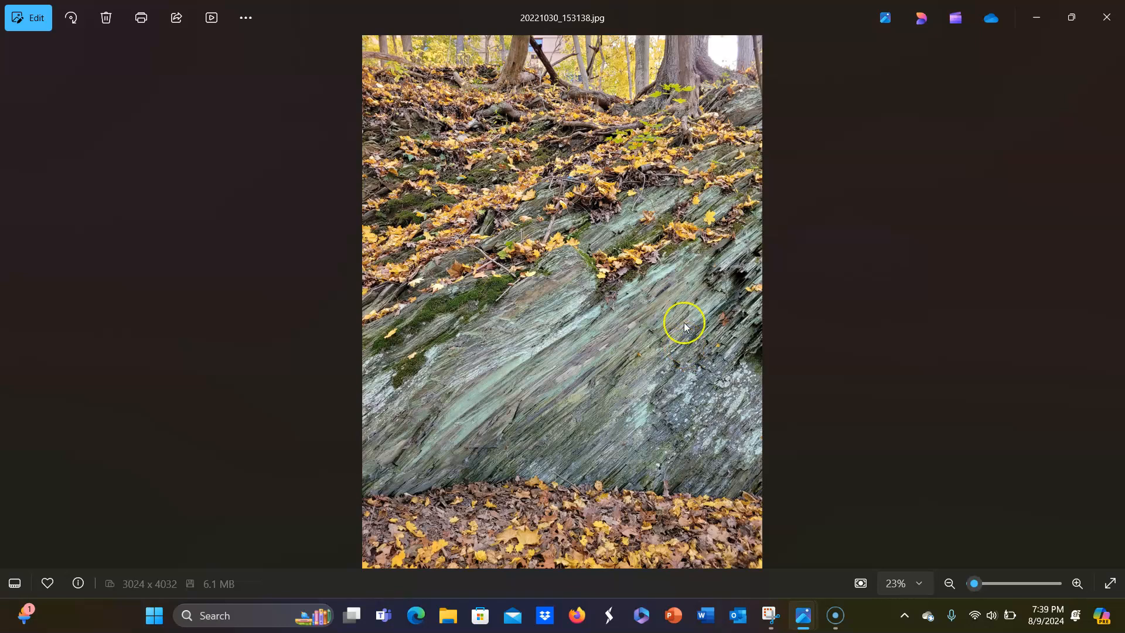
mouse_move(803, 614)
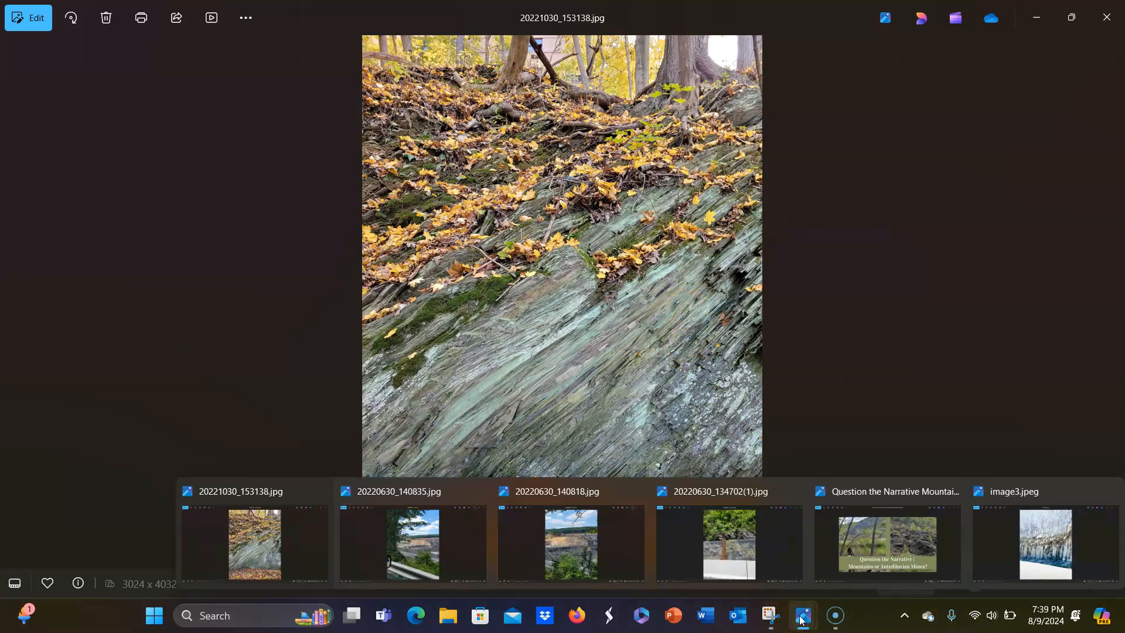
Bring the image3.jpeg Photos window forward from the taskbar preview.
left_click(1043, 543)
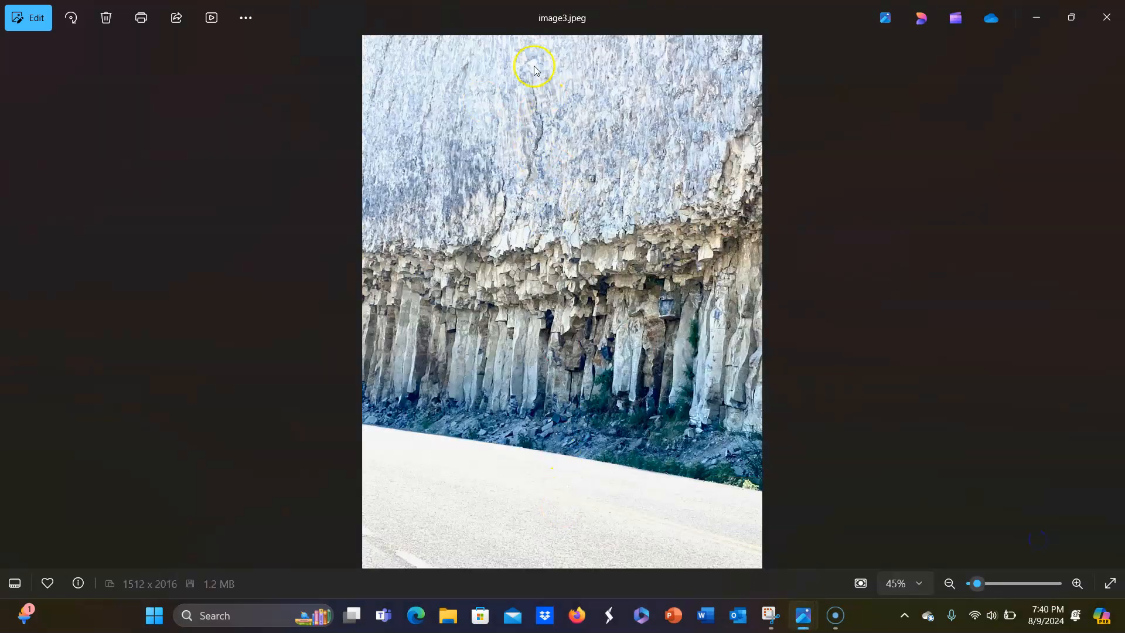
mouse_move(515, 354)
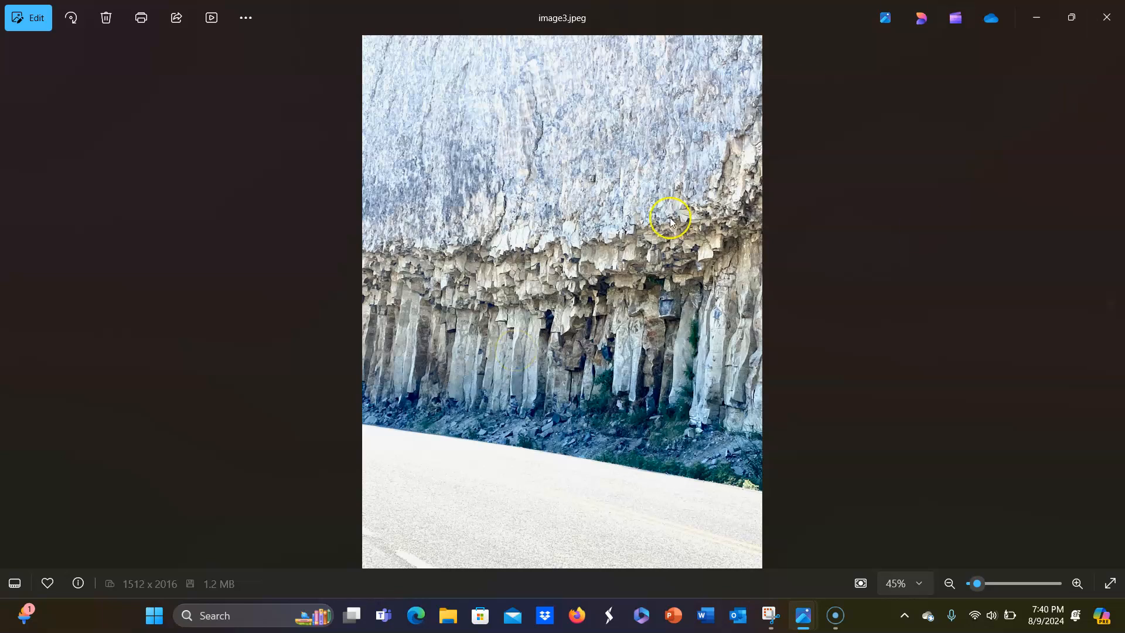
mouse_move(431, 128)
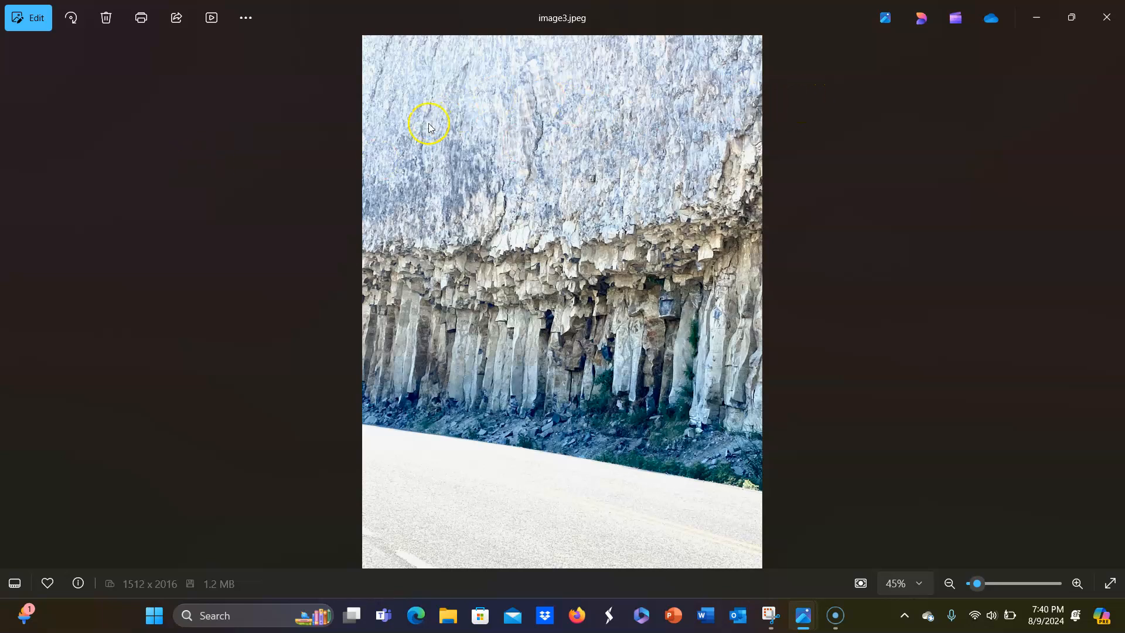
mouse_move(399, 307)
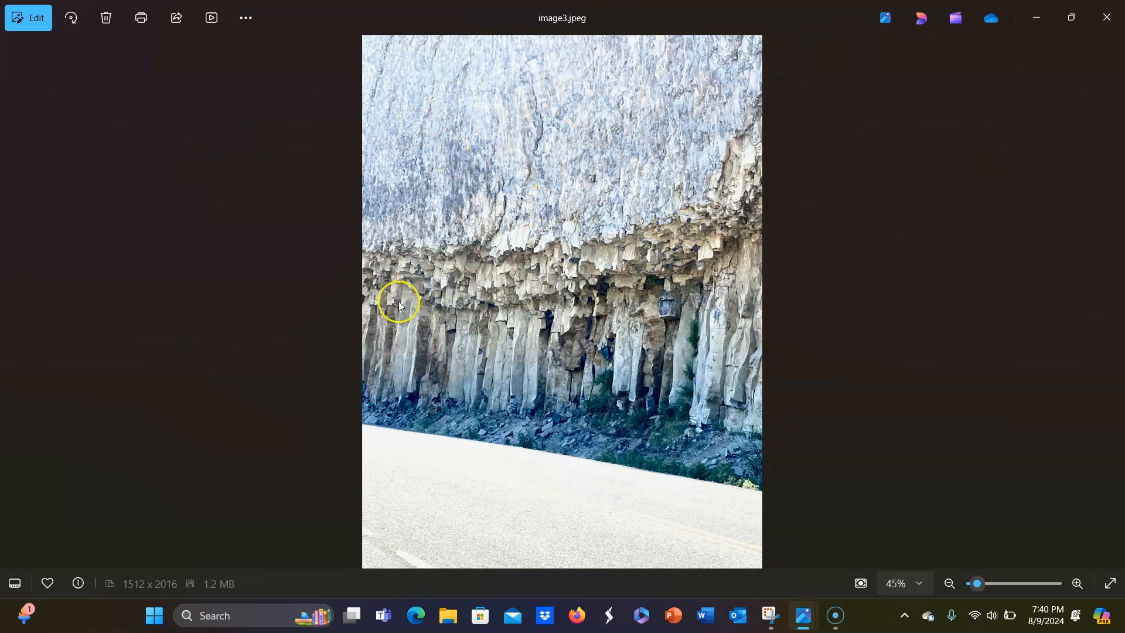
mouse_move(571, 398)
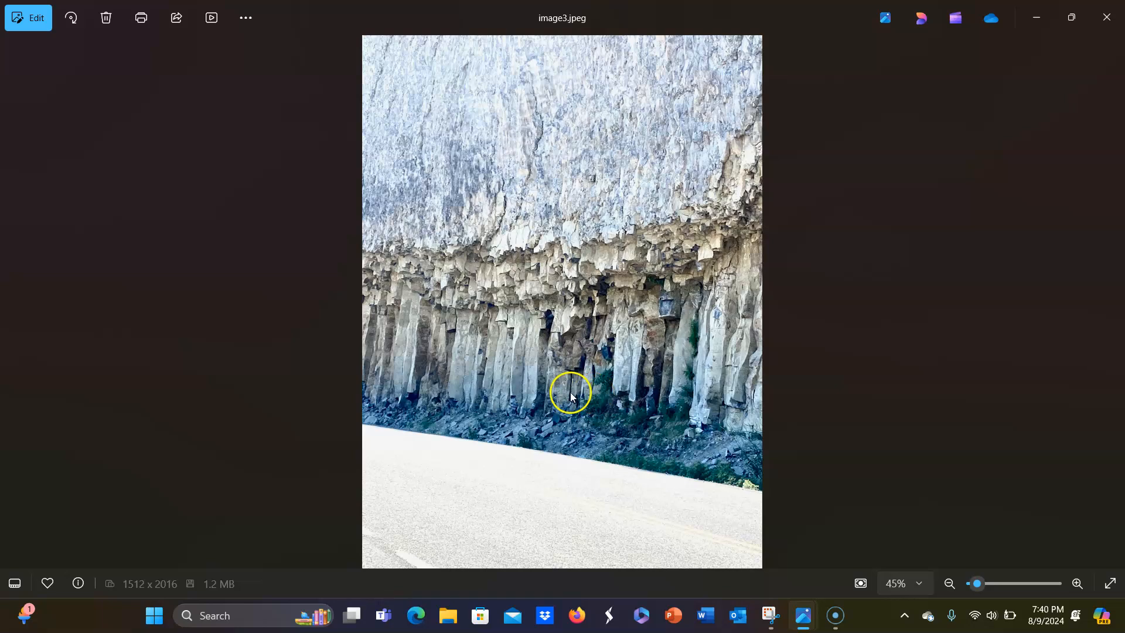
mouse_move(628, 407)
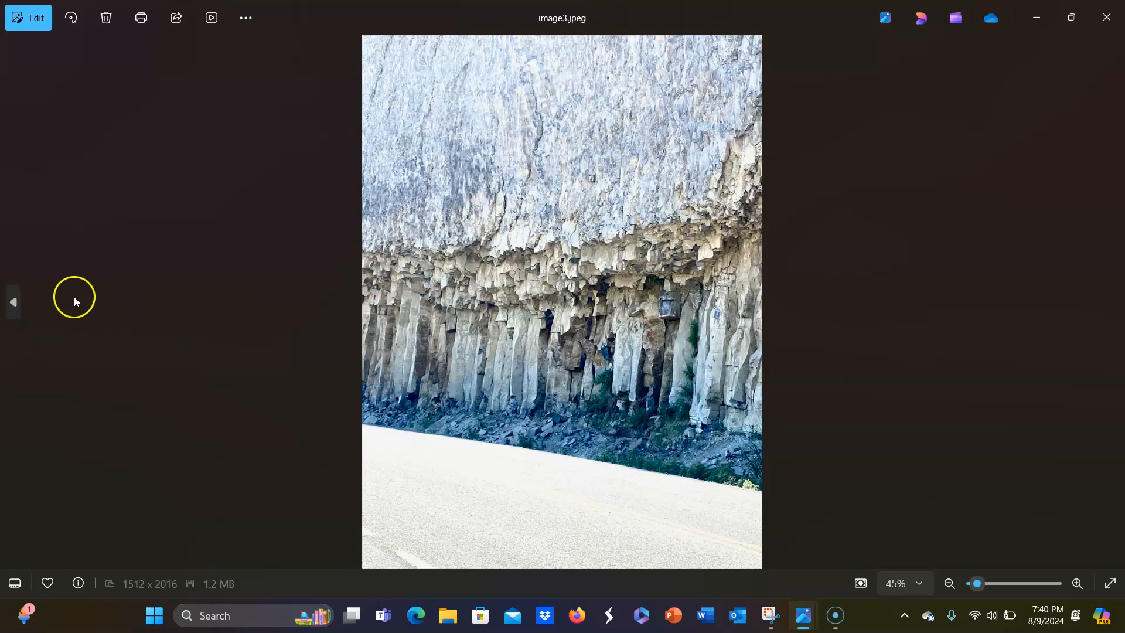
Go left to image4.jpeg, the cliff with the rainbow halo and blue car.
left_click(12, 302)
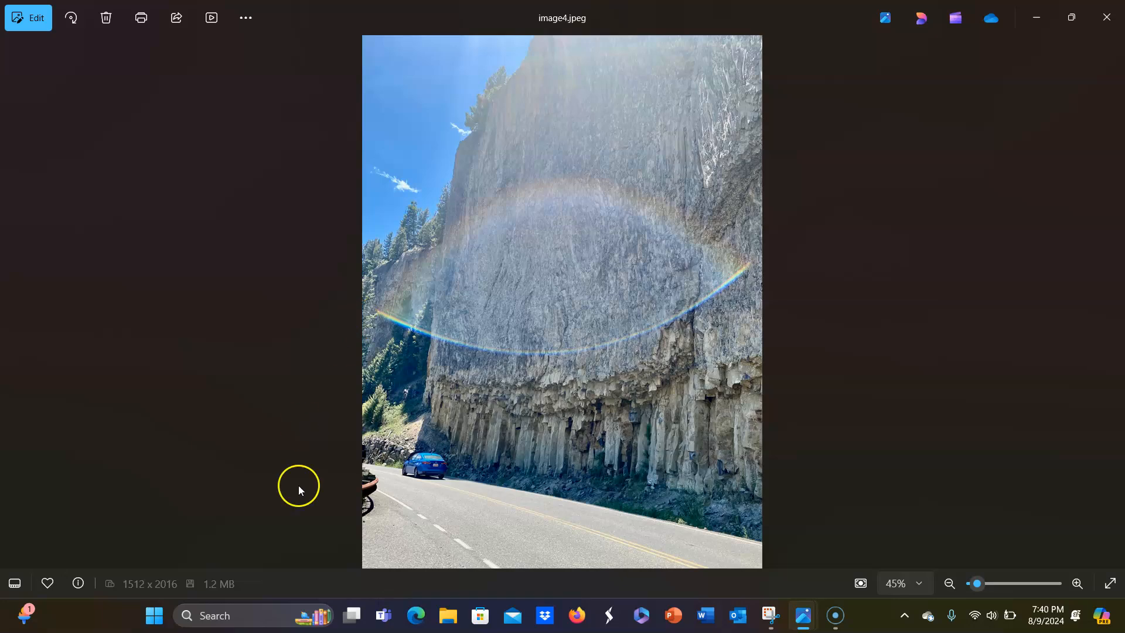
mouse_move(482, 425)
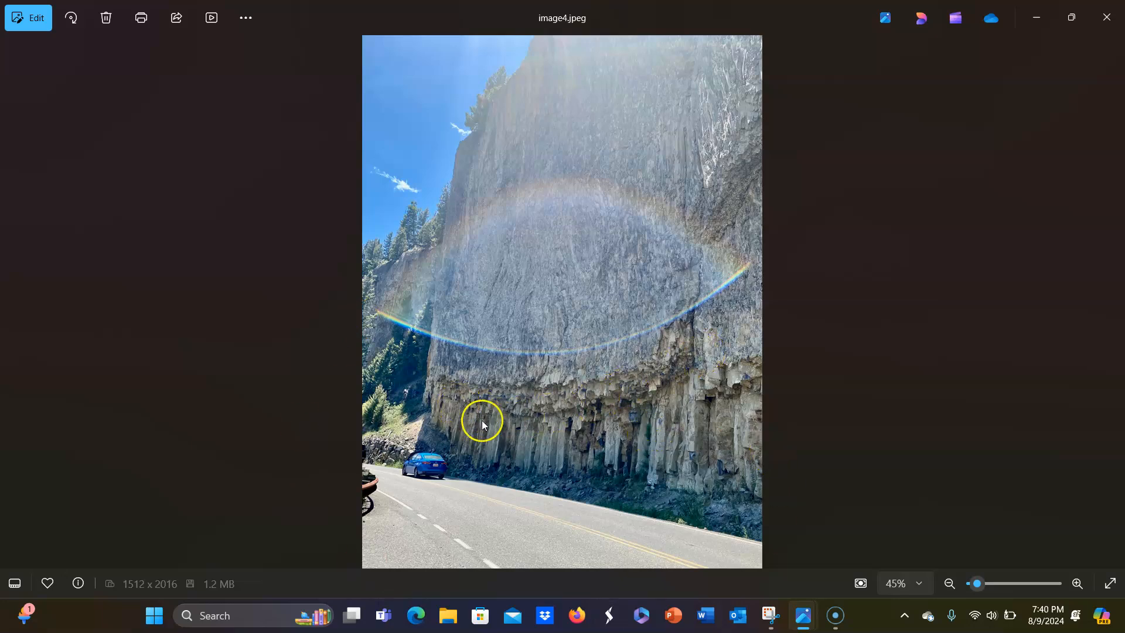
mouse_move(784, 221)
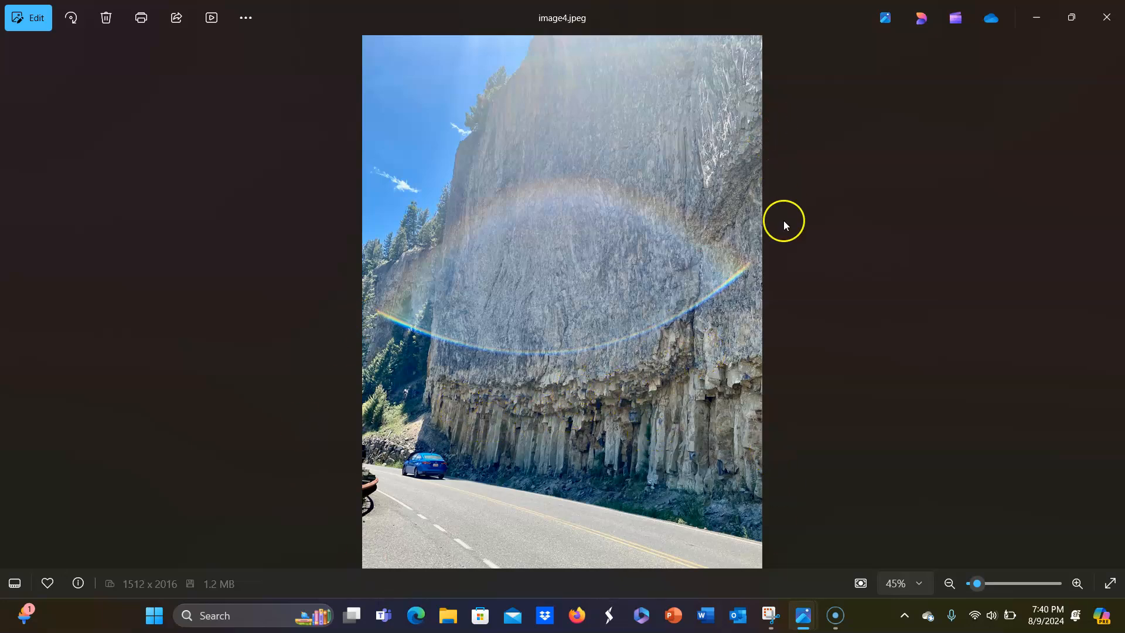
mouse_move(412, 208)
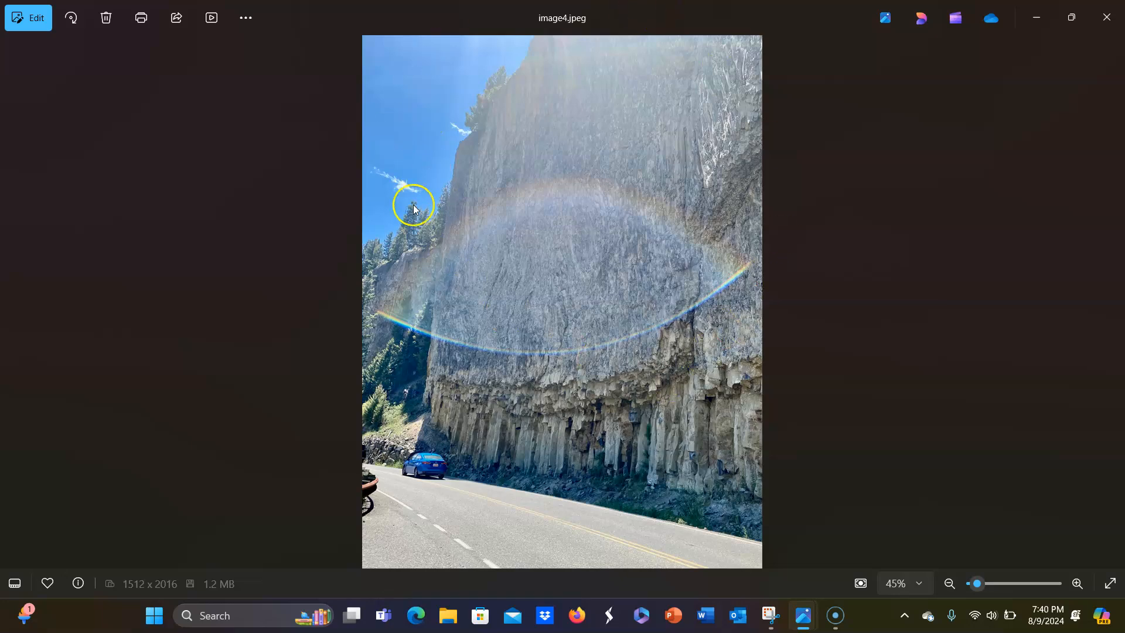
mouse_move(611, 276)
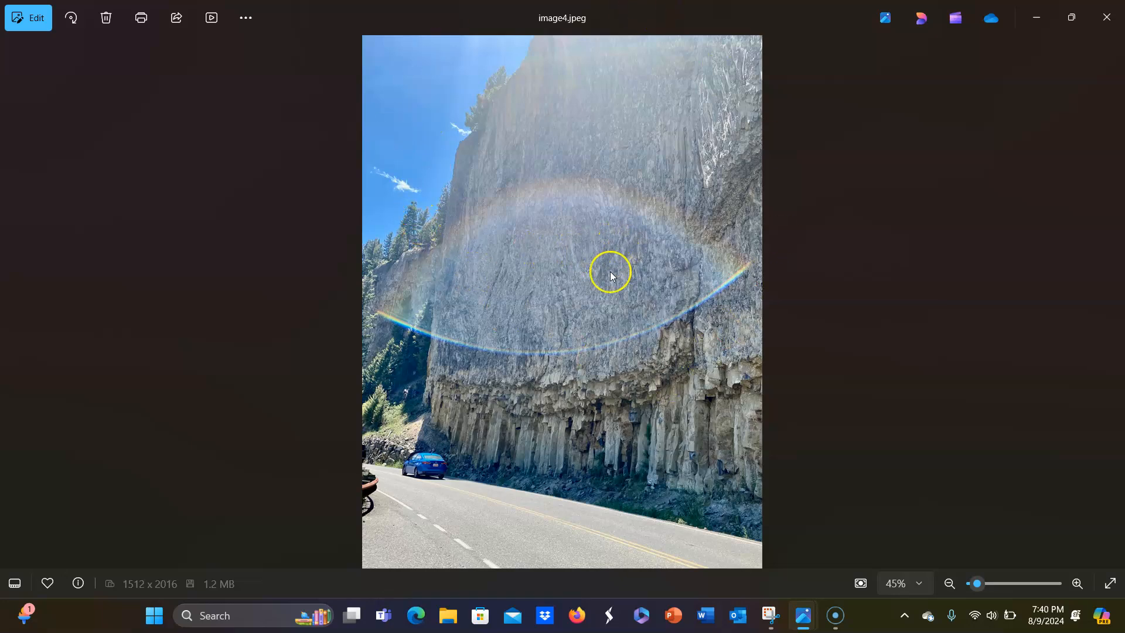
mouse_move(625, 390)
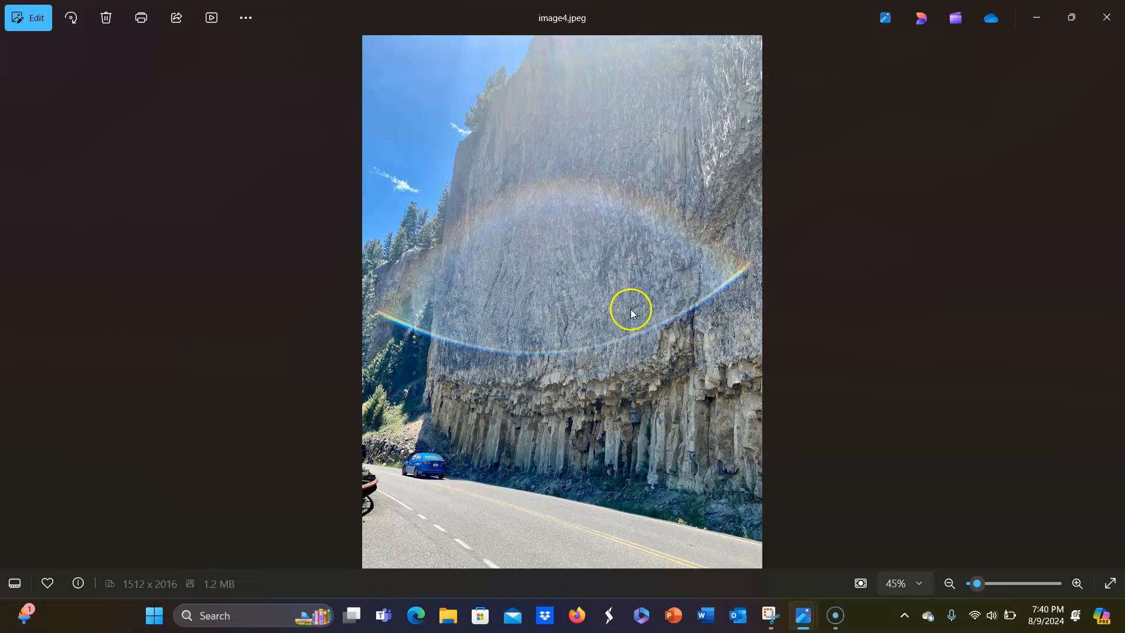
mouse_move(584, 515)
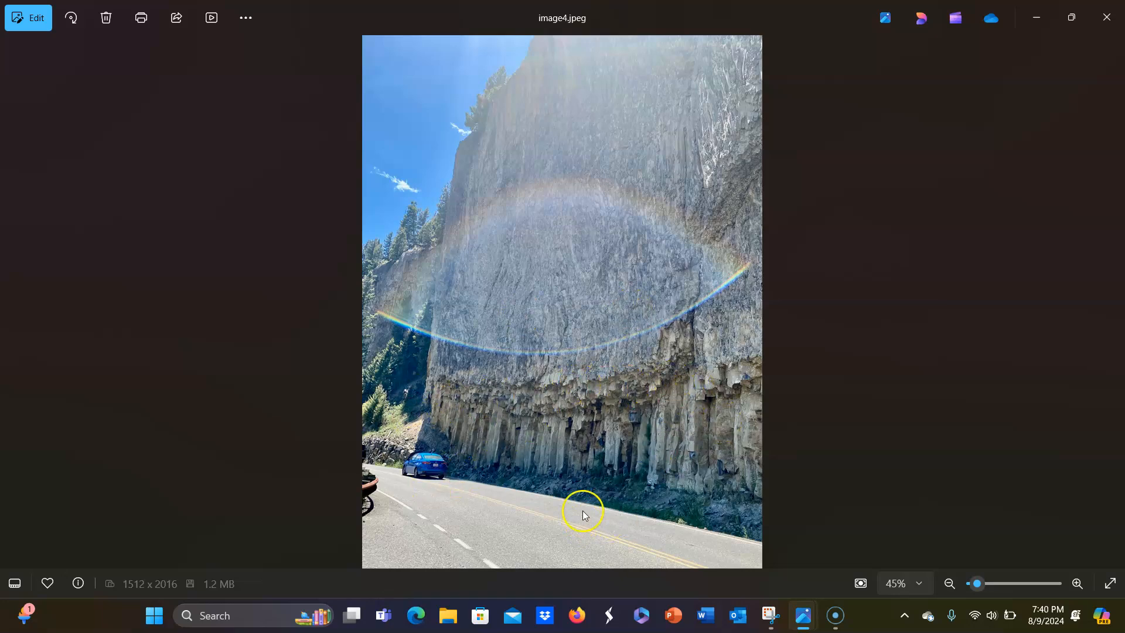
mouse_move(647, 504)
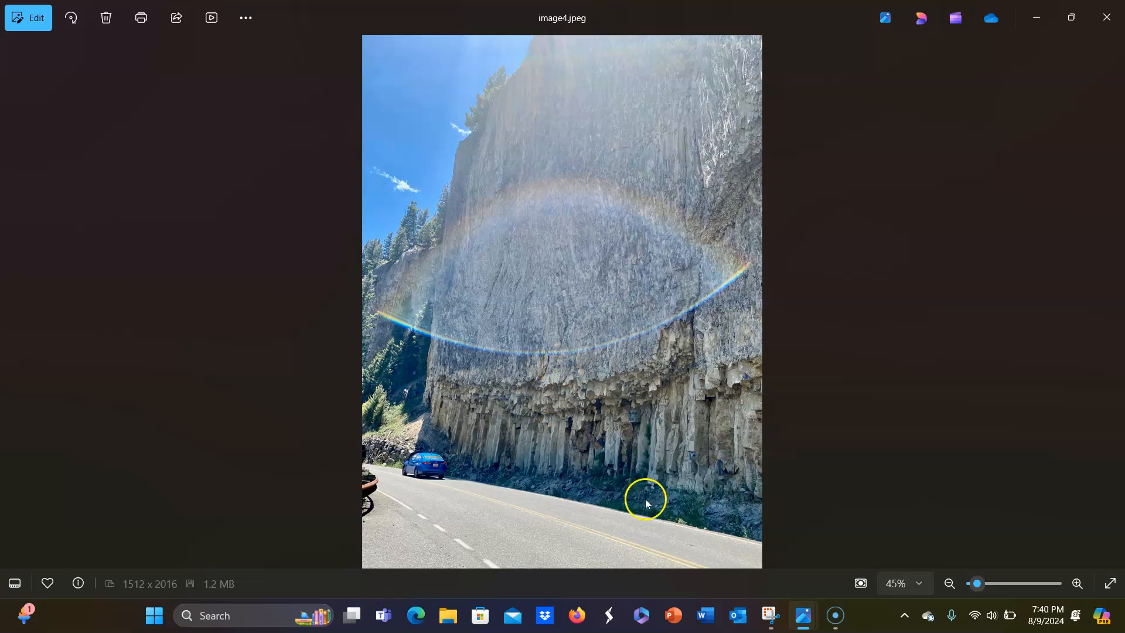
mouse_move(20, 312)
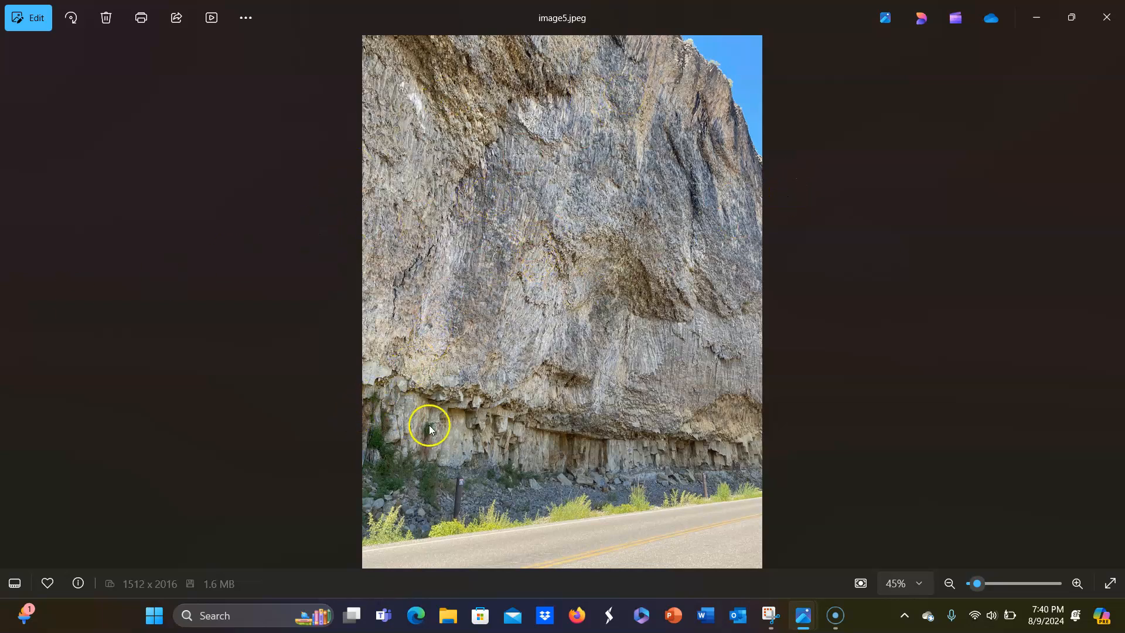
mouse_move(763, 467)
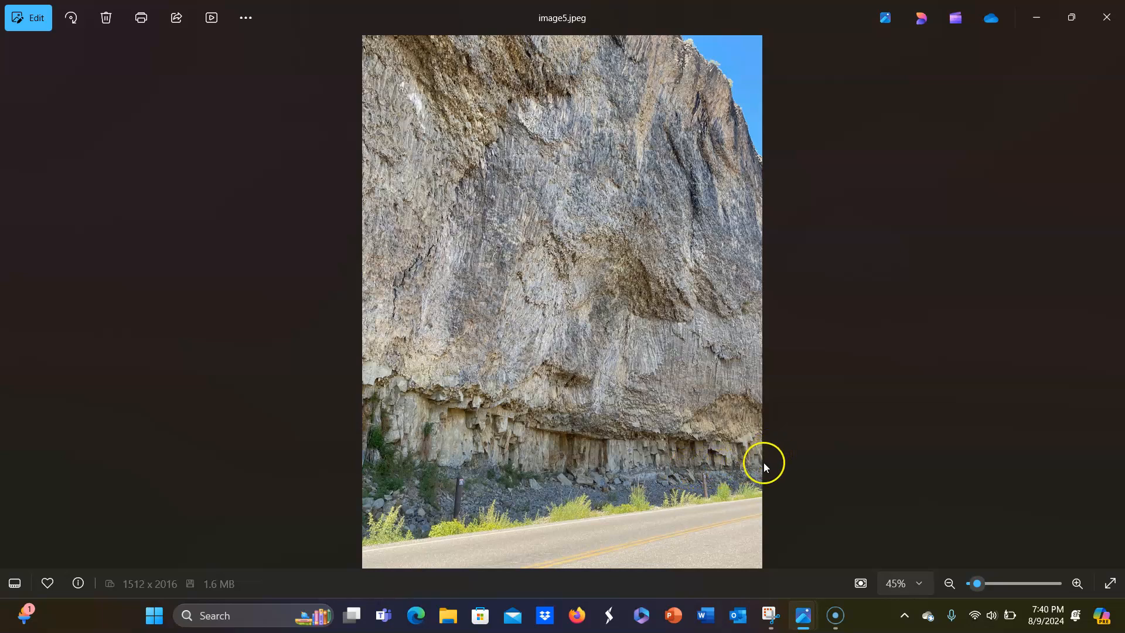
mouse_move(253, 407)
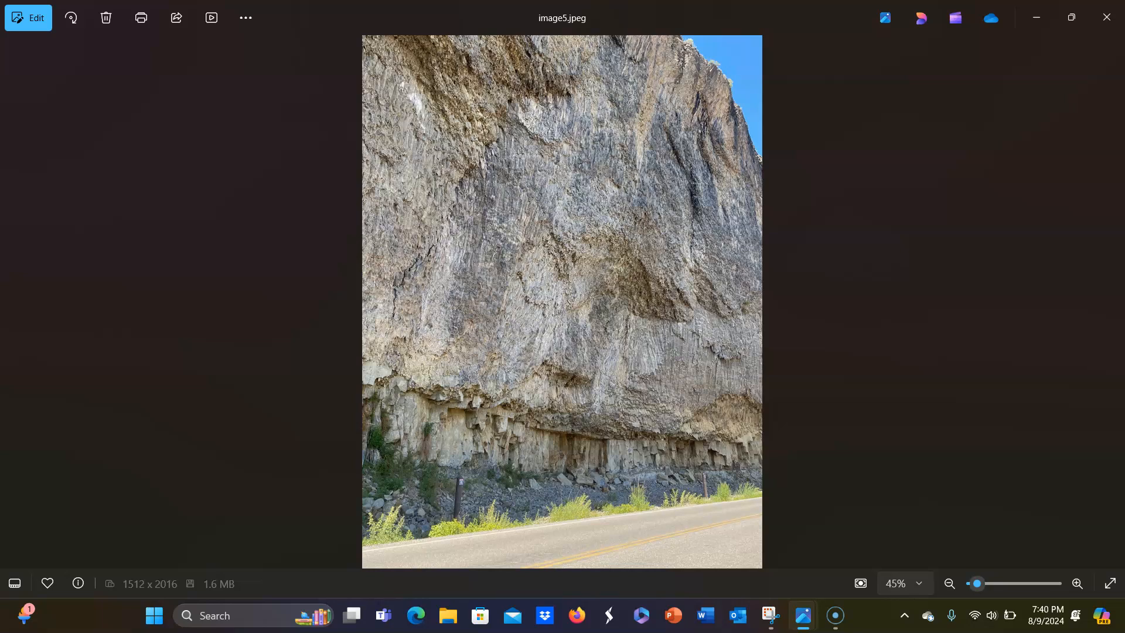
mouse_move(105, 345)
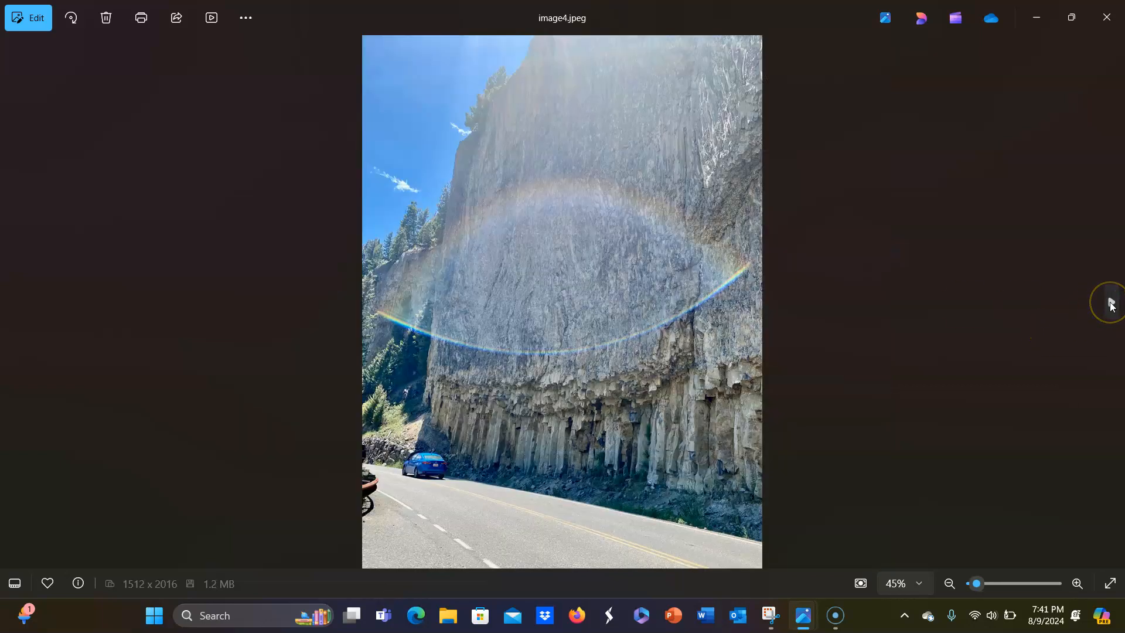
Go right past image3.jpeg to image2.jpeg, the canyon overlook with the river below.
left_click(1112, 300)
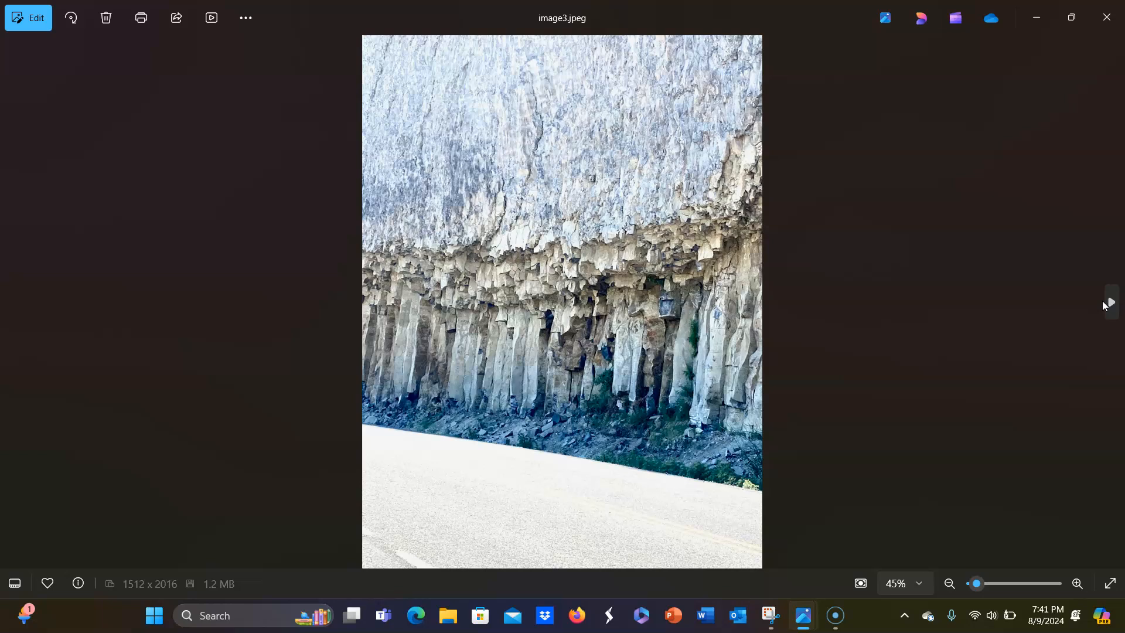
left_click(1110, 301)
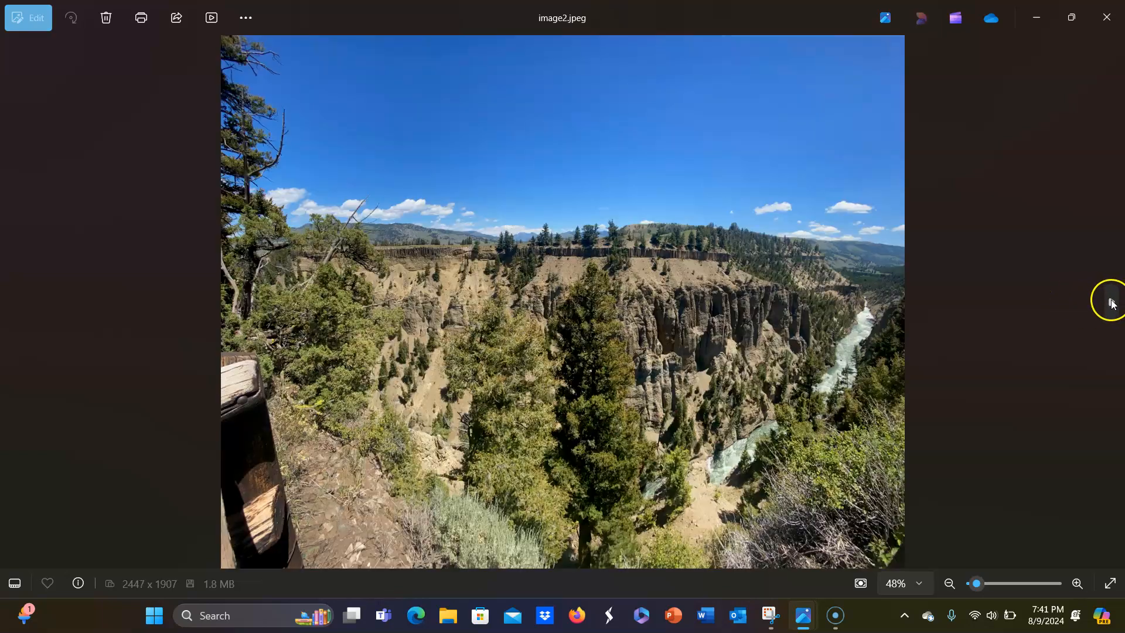